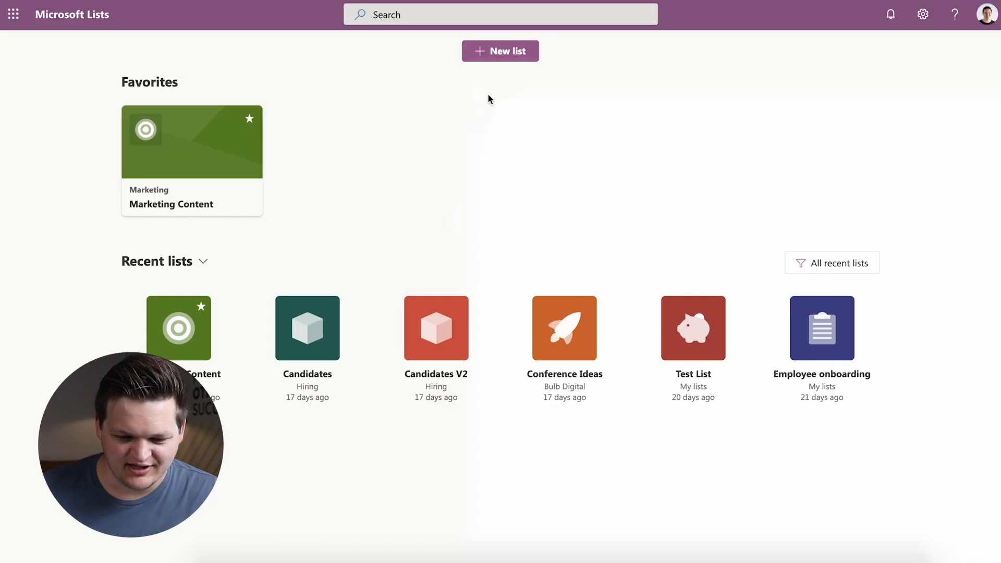
Step: Start a new list to bring up the Create a list dialog
click(500, 51)
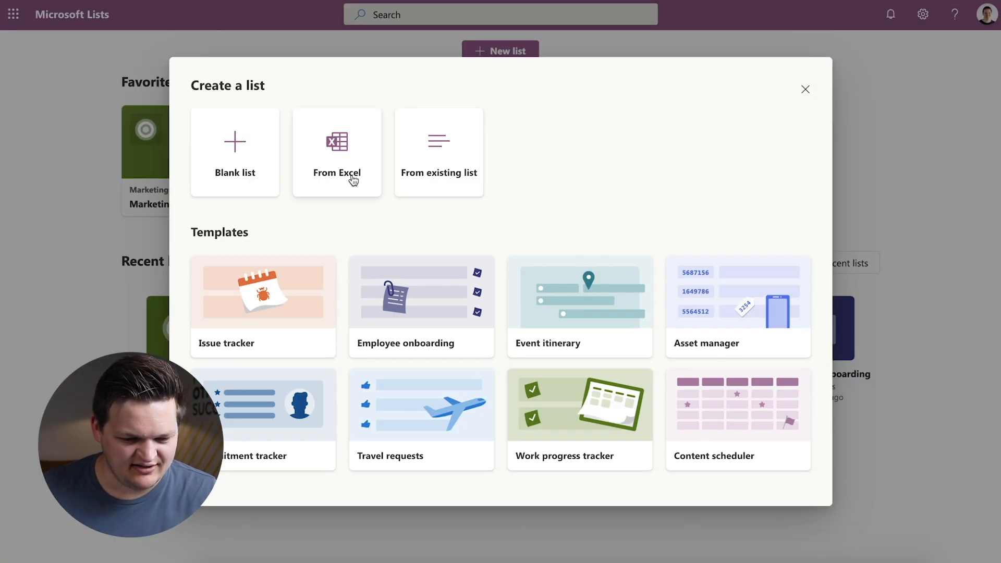
mouse_move(450, 165)
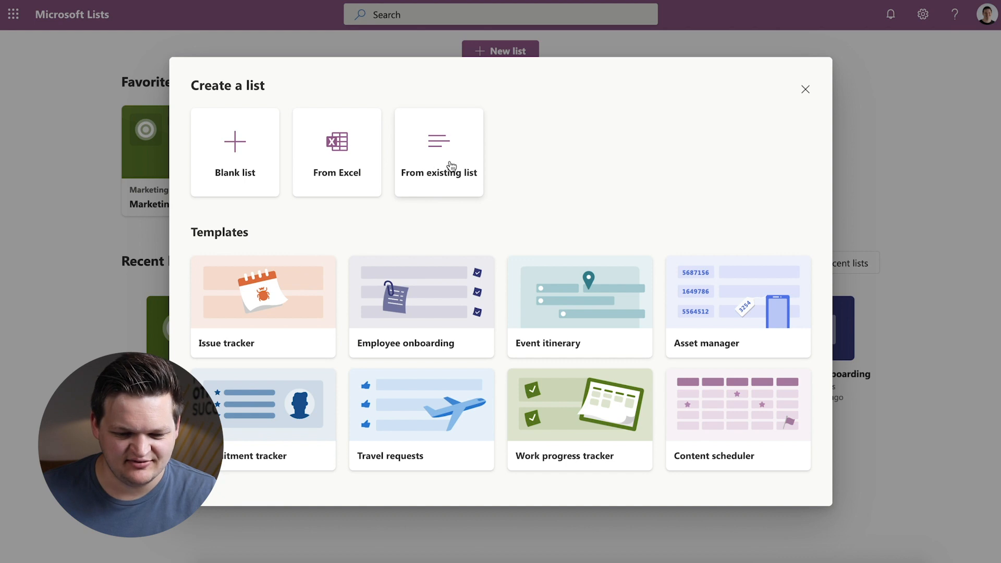
mouse_move(235, 162)
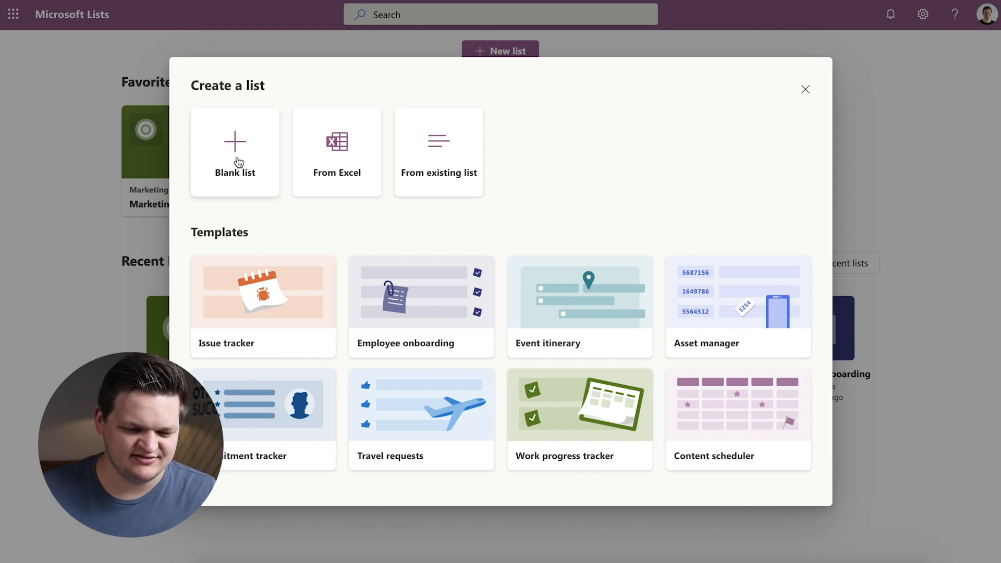
mouse_move(246, 186)
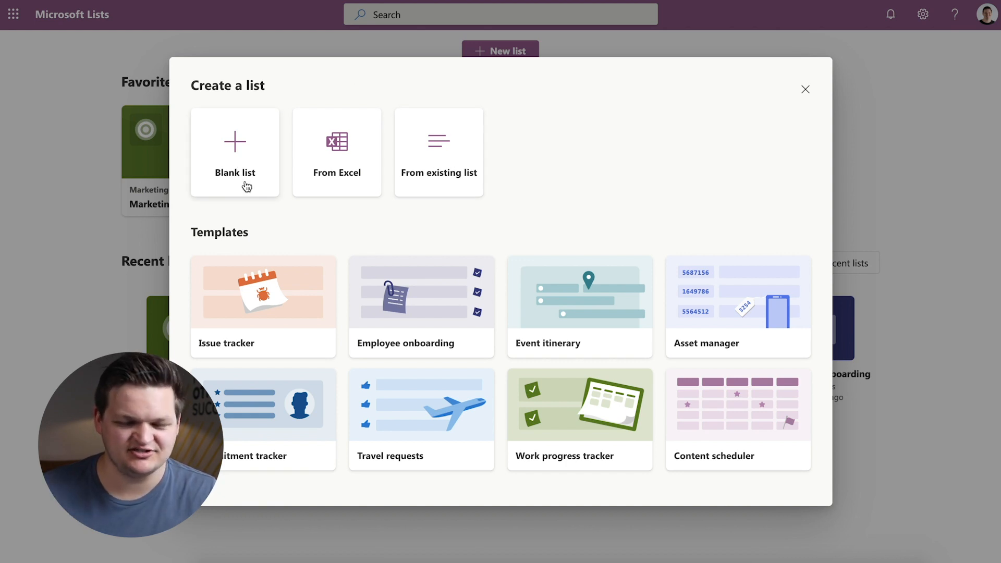
mouse_move(256, 189)
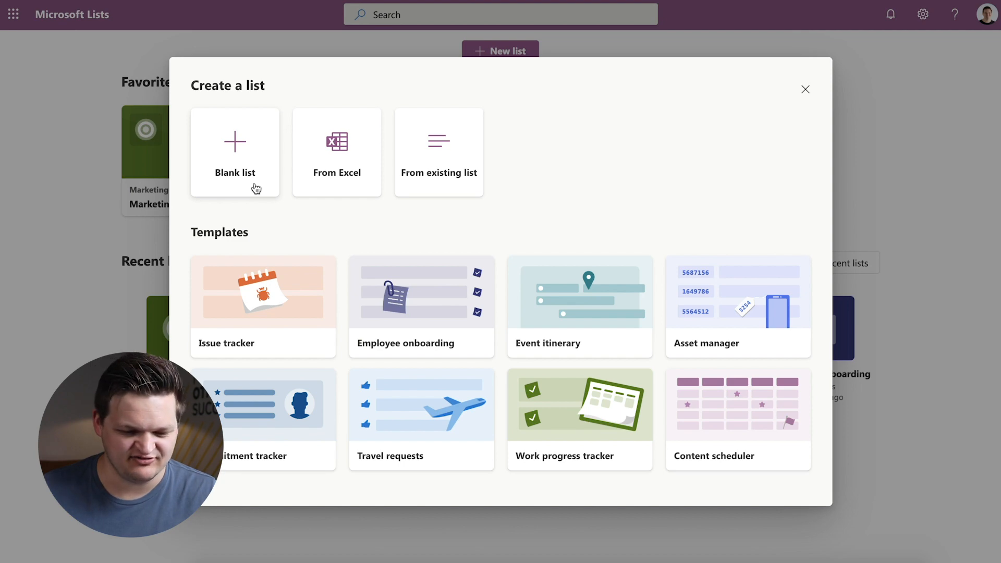
mouse_move(354, 169)
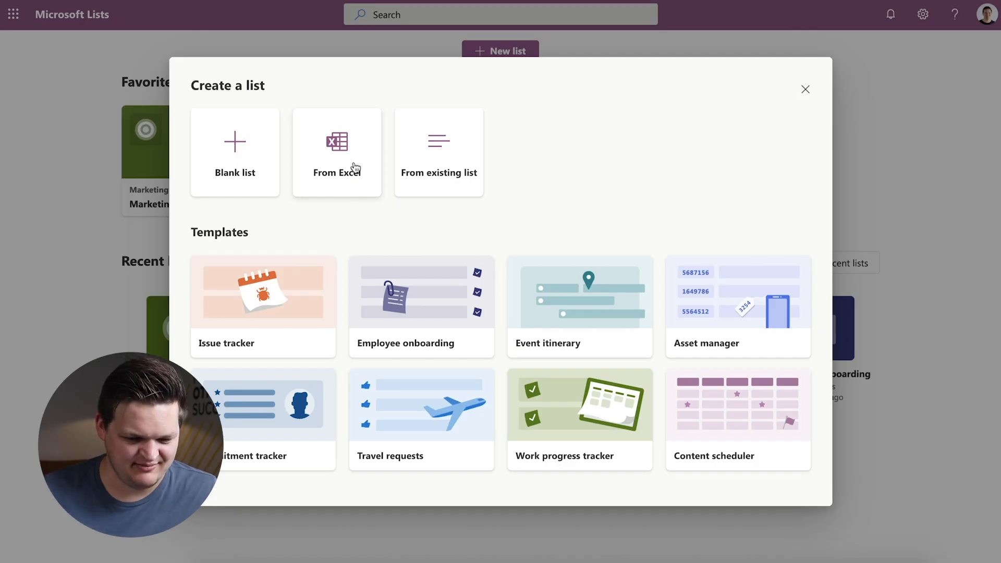
Step: Choose From Excel to show the upload and OneDrive file picker
click(336, 152)
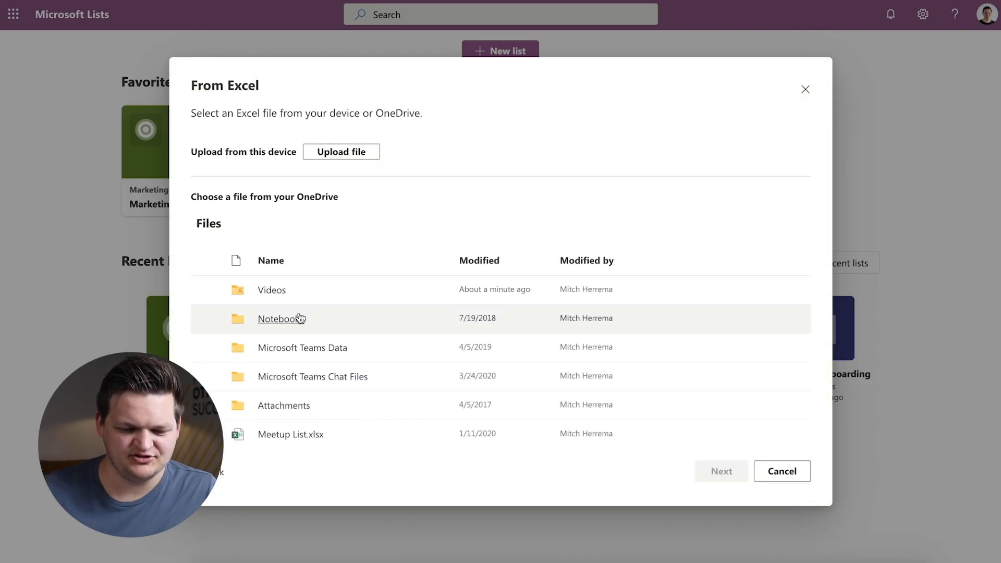
mouse_move(310, 448)
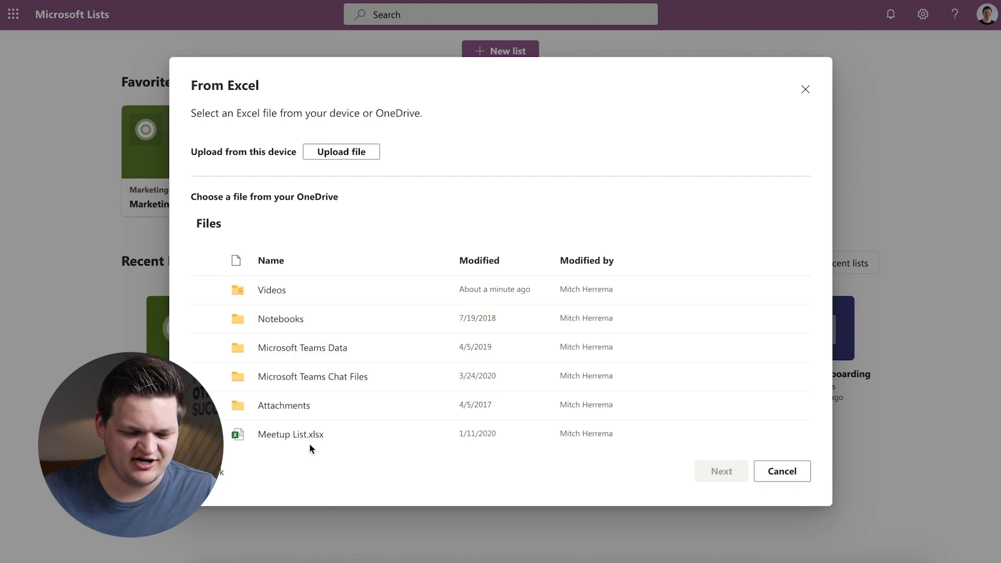
mouse_move(340, 151)
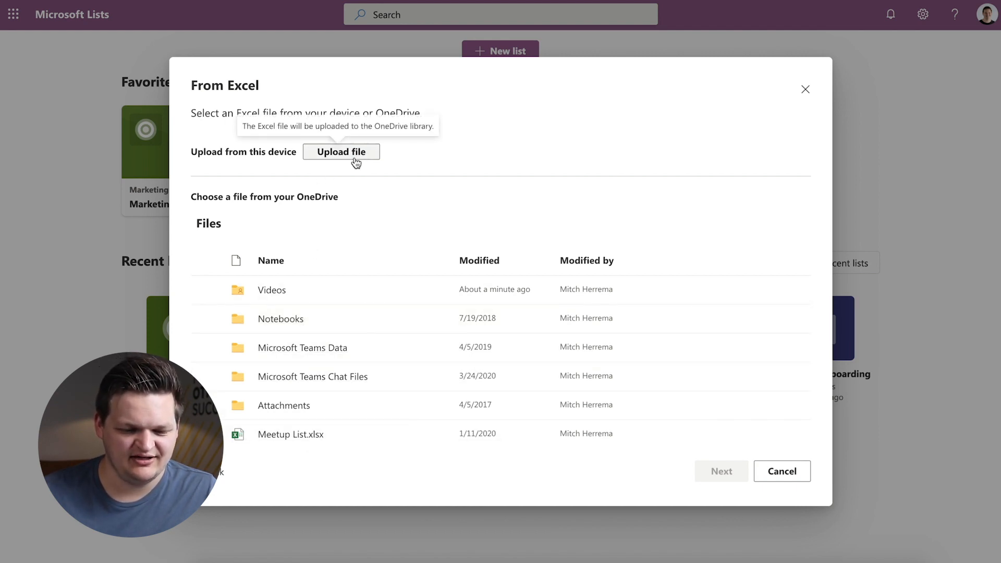
mouse_move(439, 232)
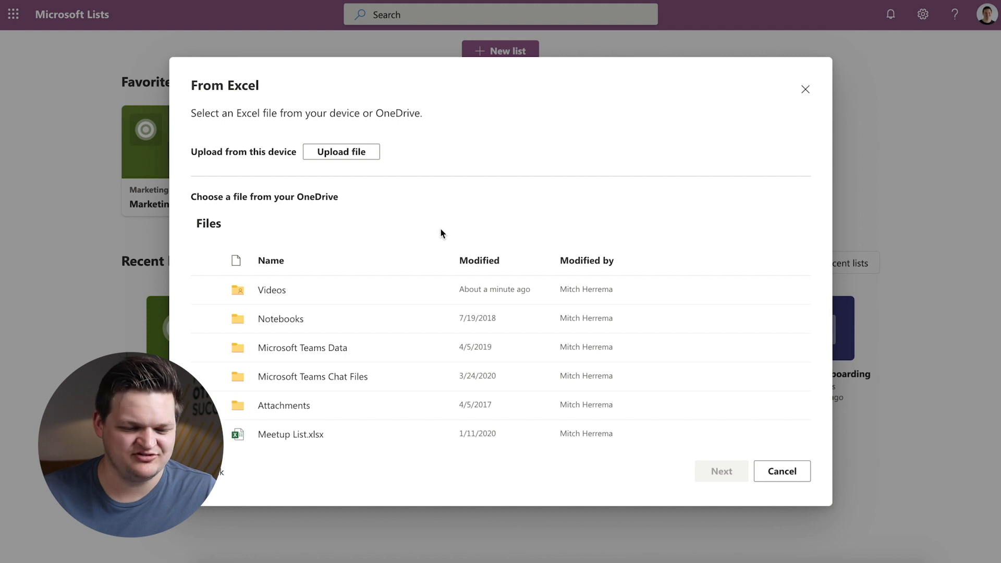
Step: Return to the creation choices and preview the Issue tracker template
click(781, 472)
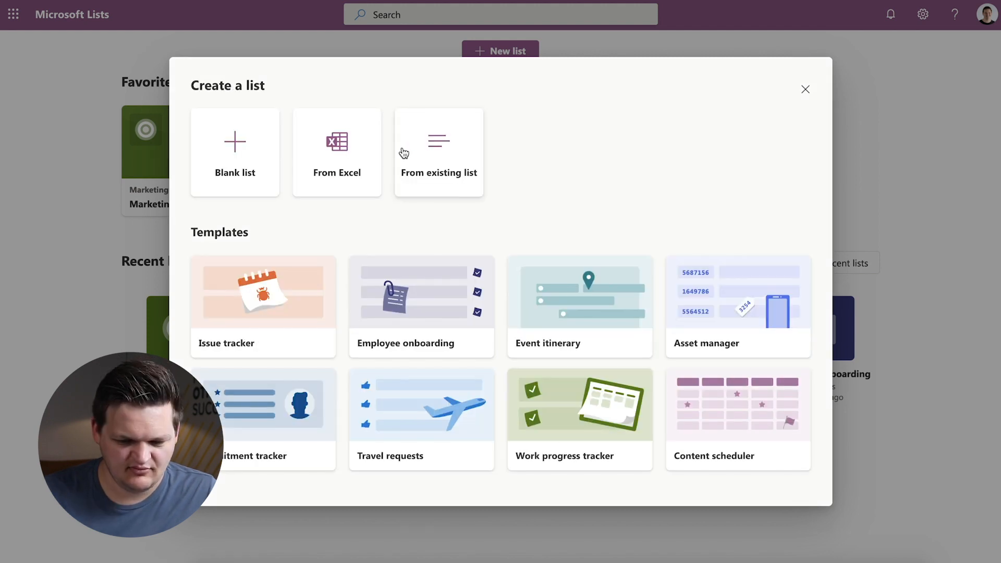
mouse_move(446, 161)
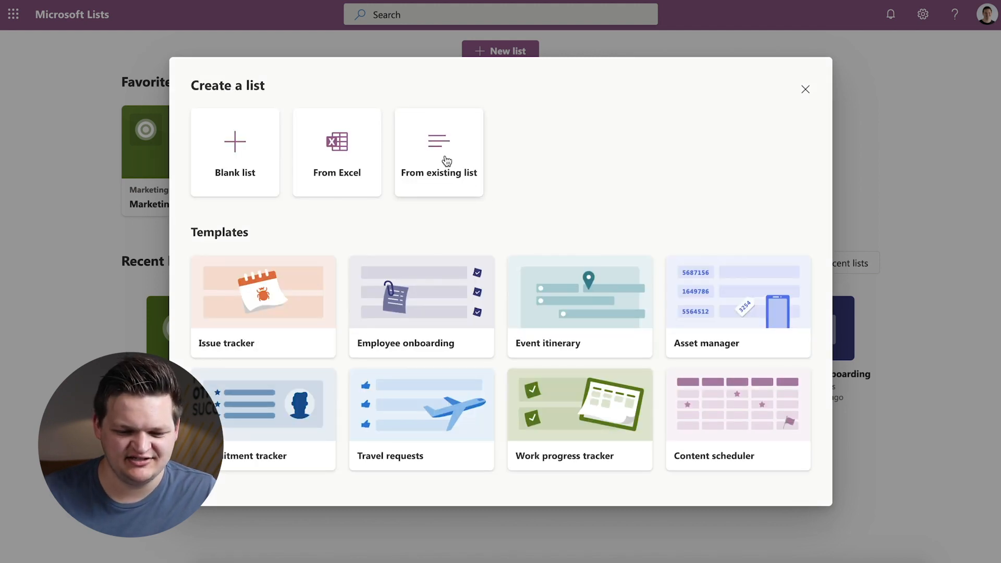
click(439, 153)
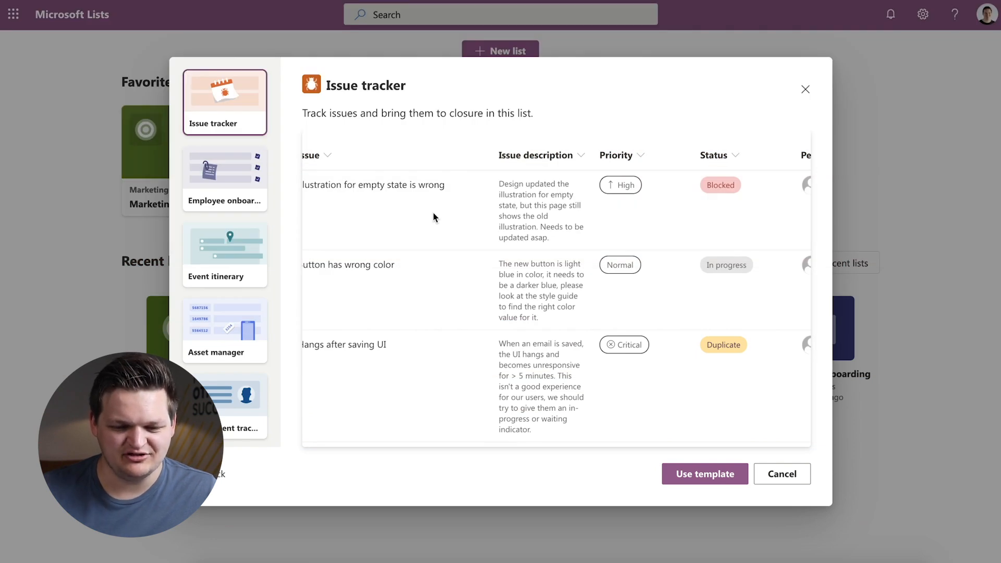
Step: Scan all Issue tracker columns, then preview the Employee onboarding template
scroll(right, 3)
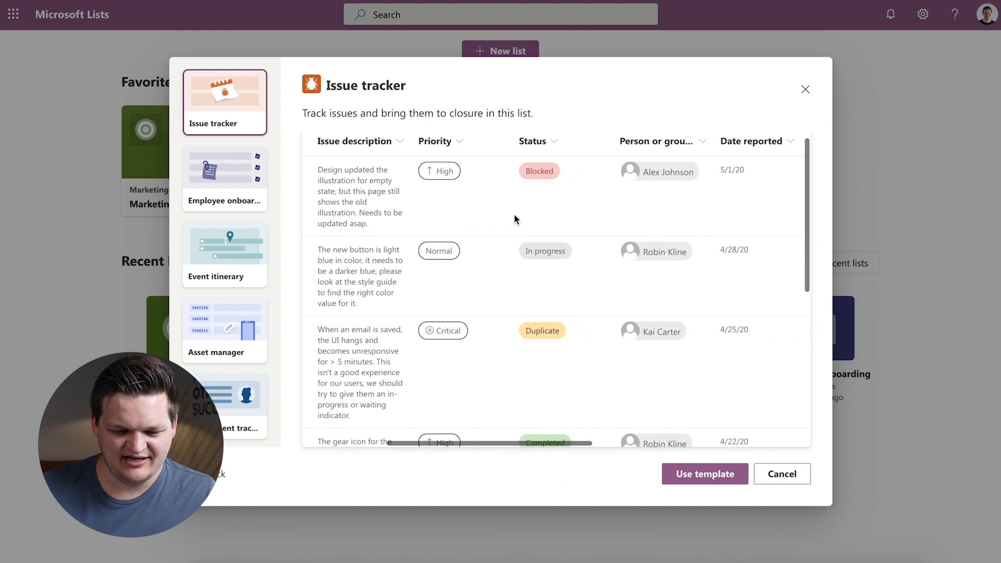
scroll(right, 3)
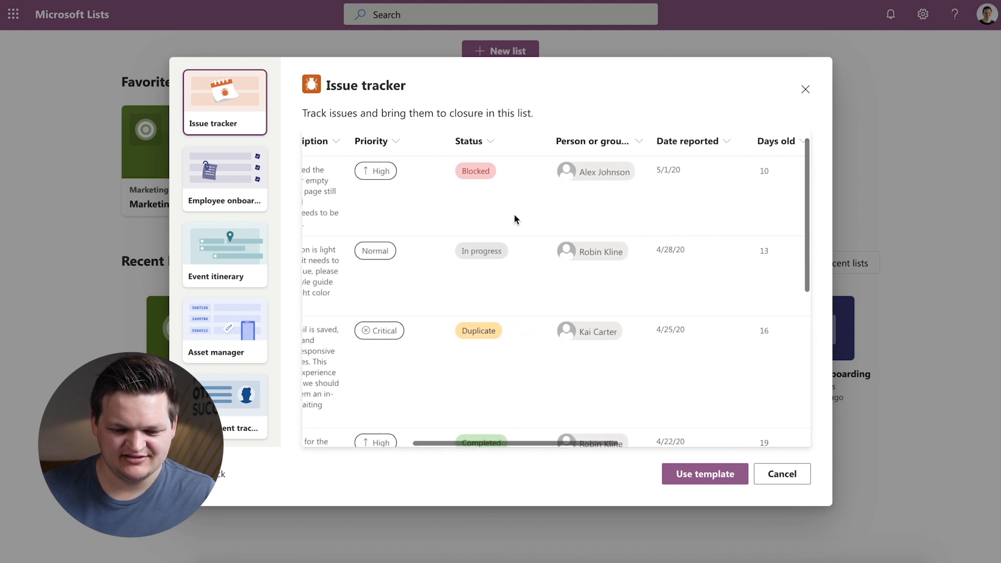
scroll(right, 3)
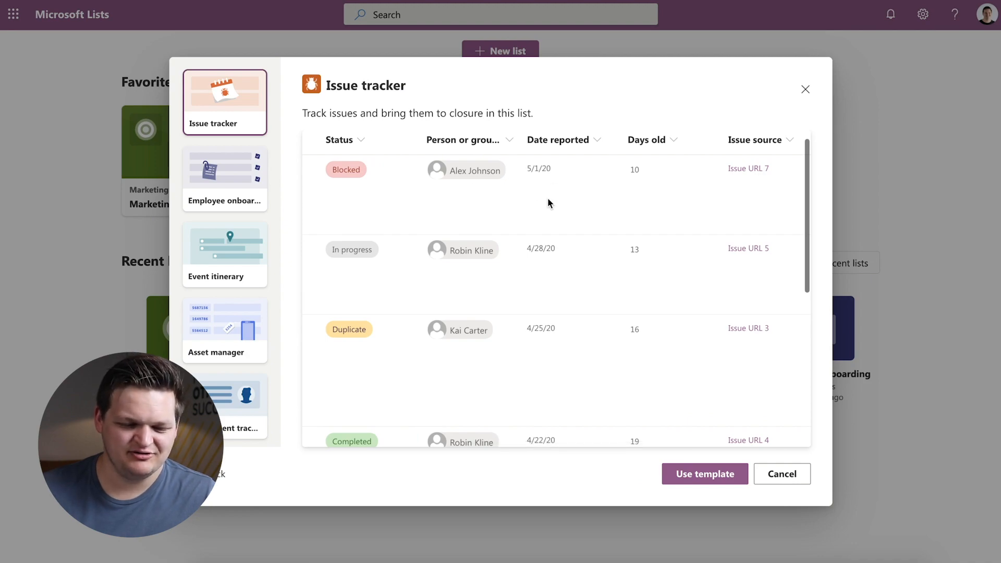
scroll(right, 3)
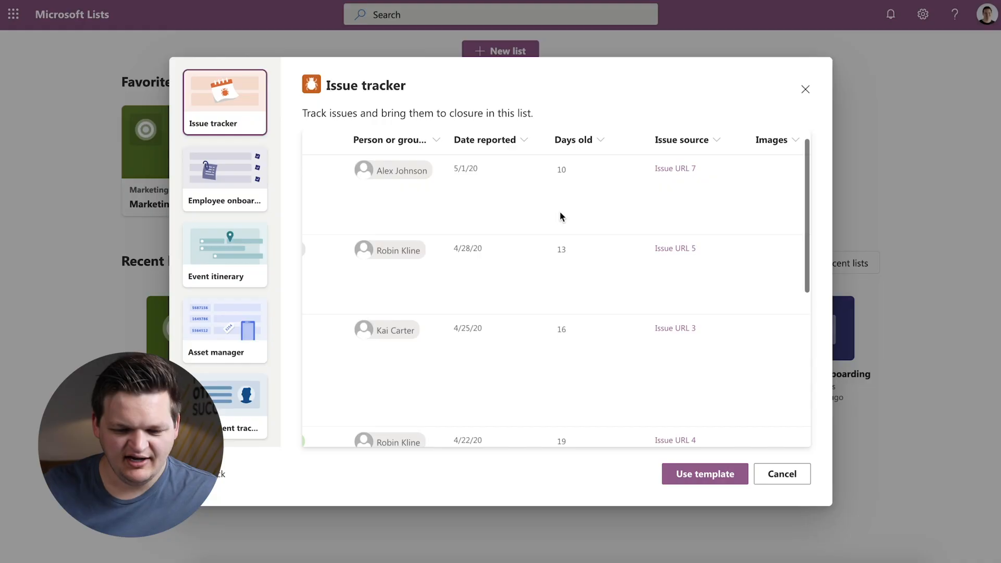
scroll(right, 3)
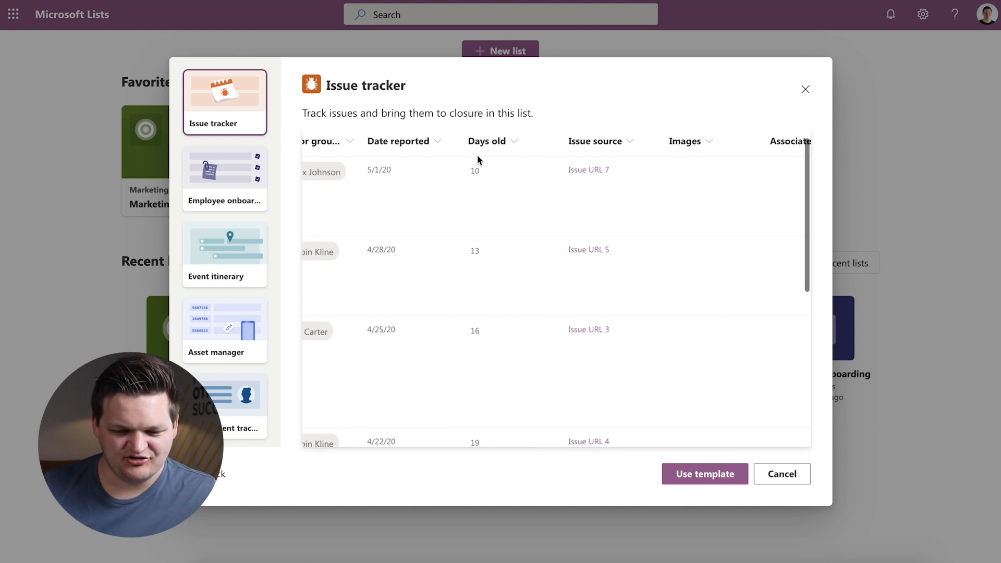
mouse_move(519, 189)
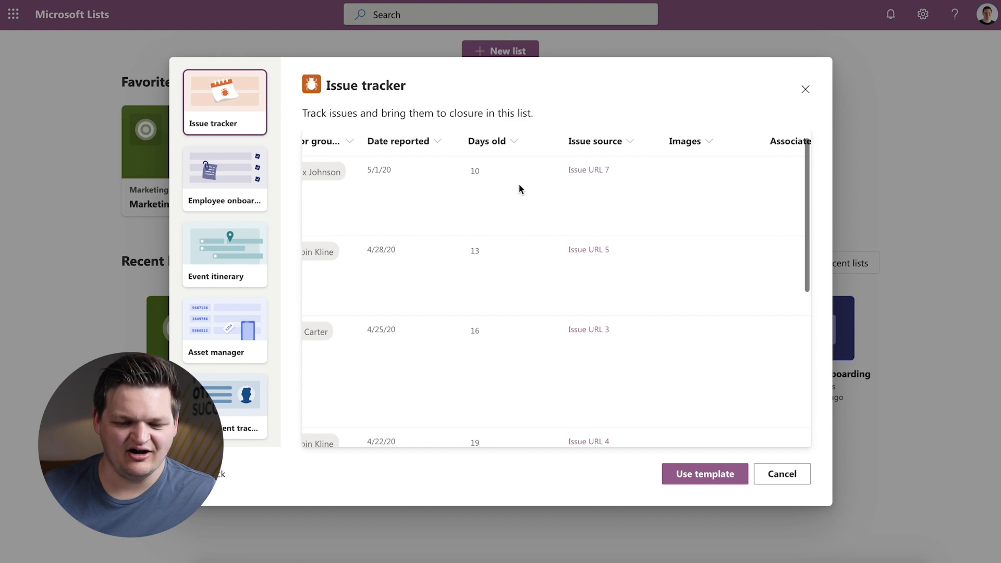
scroll(right, 3)
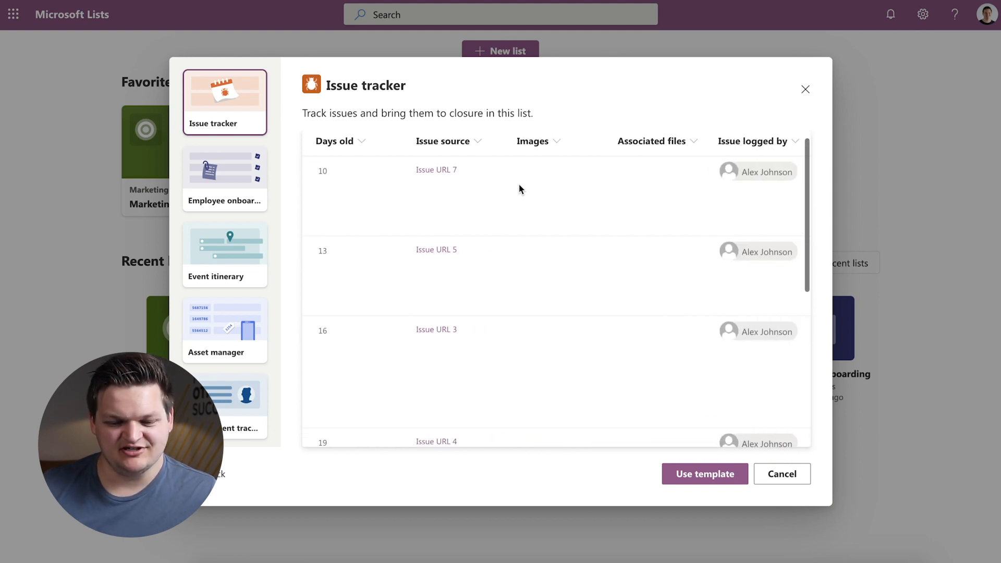
mouse_move(740, 180)
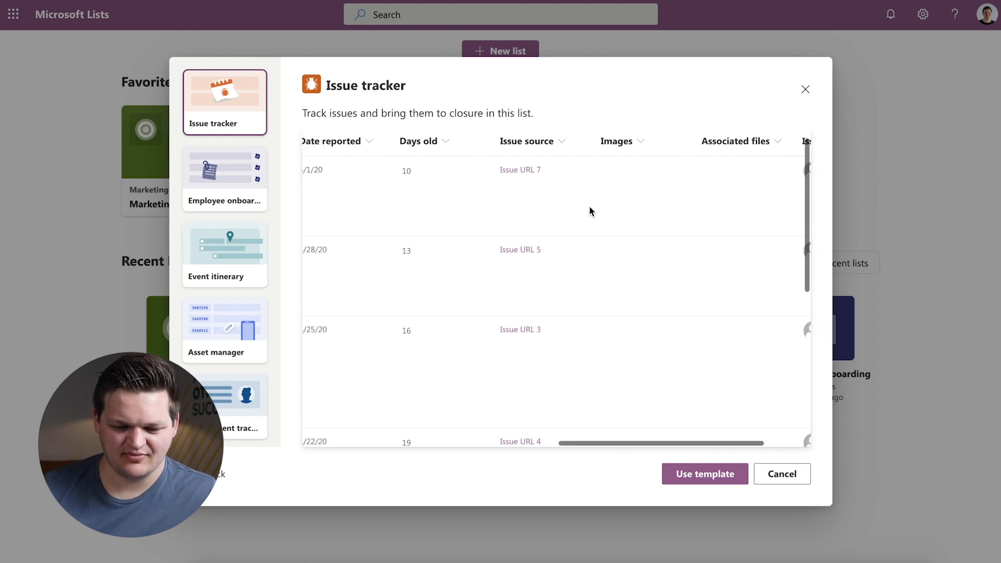
scroll(left, 3)
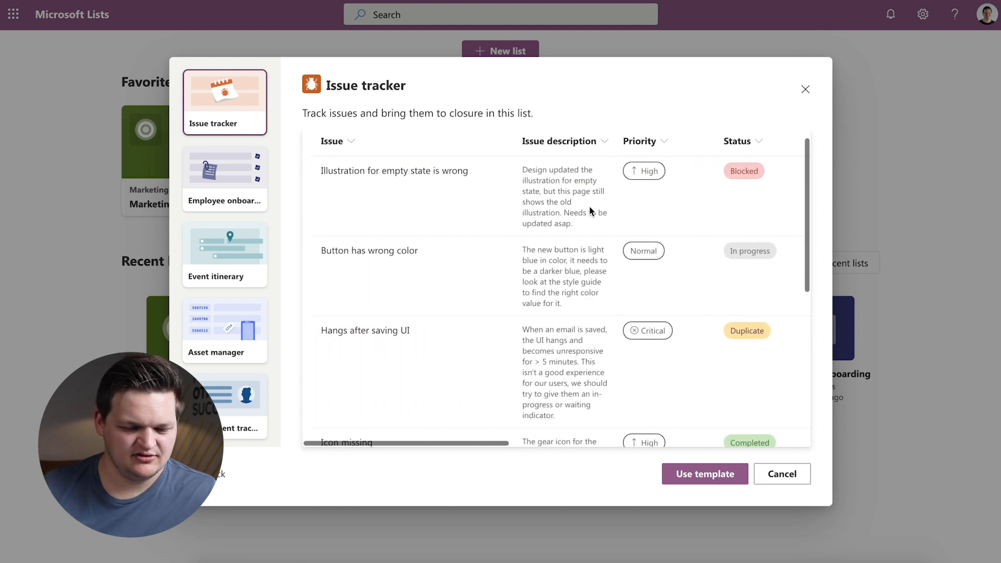
click(225, 178)
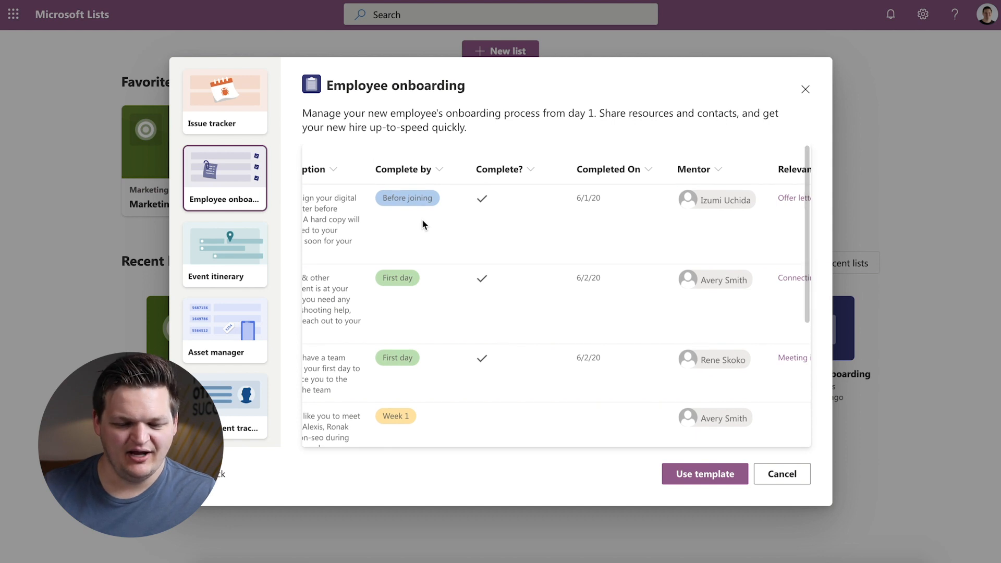
Step: Scan the Employee onboarding columns, then preview the Event itinerary template
scroll(right, 3)
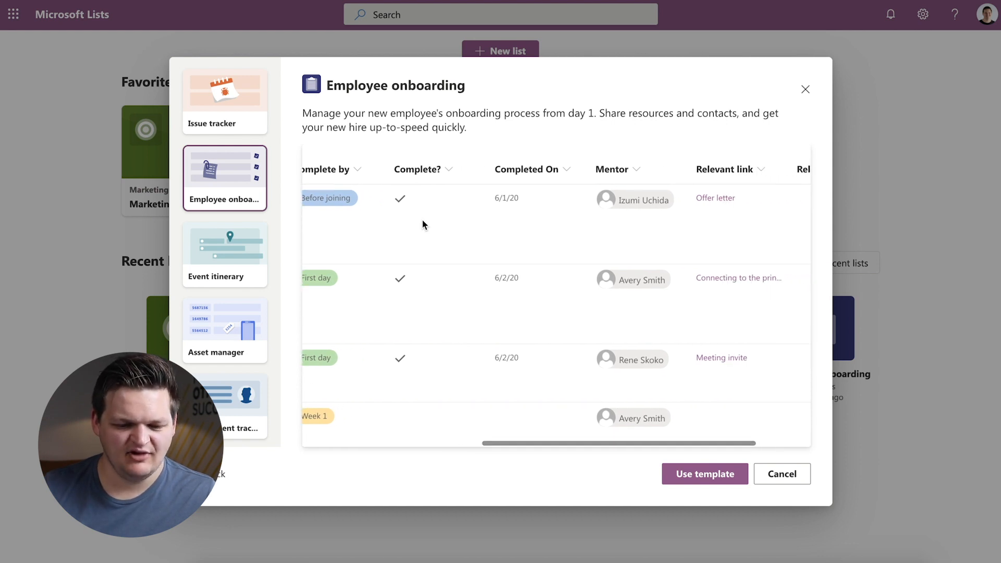
scroll(right, 3)
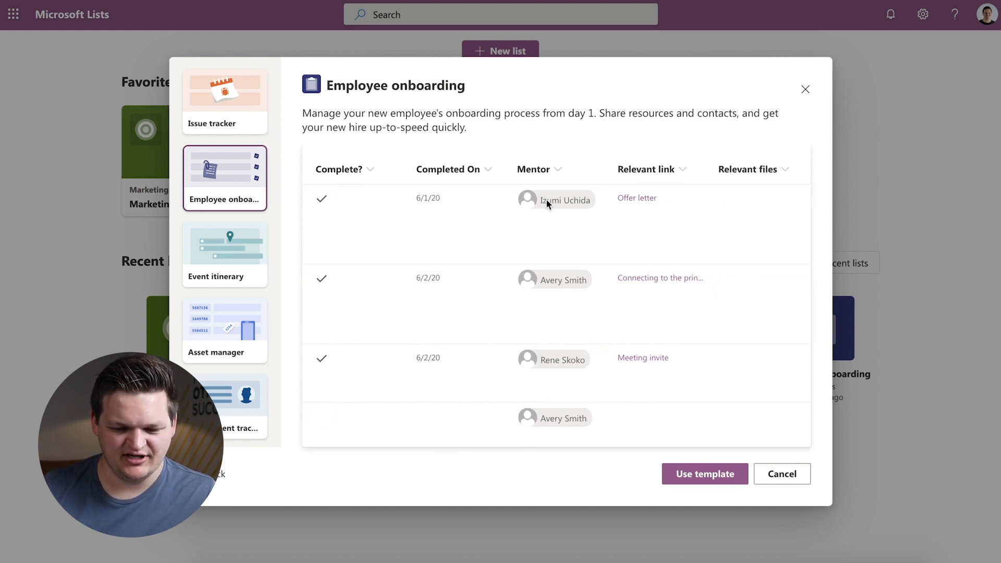
mouse_move(574, 254)
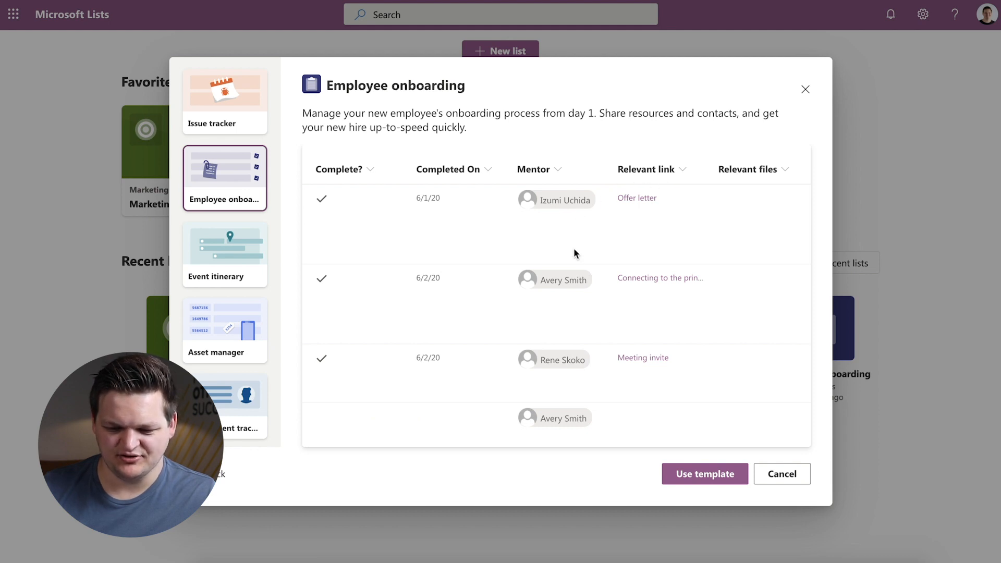
scroll(left, 3)
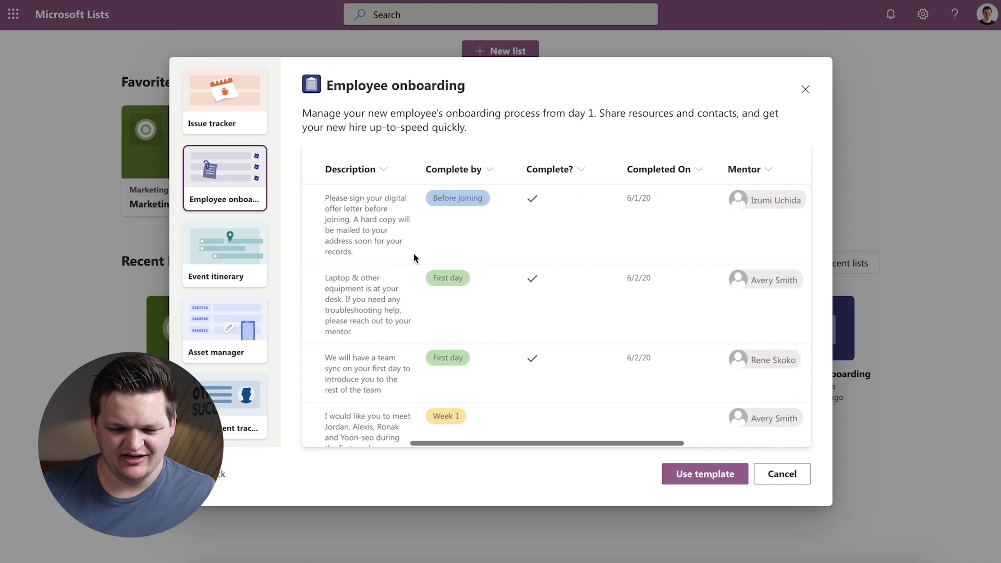
click(224, 250)
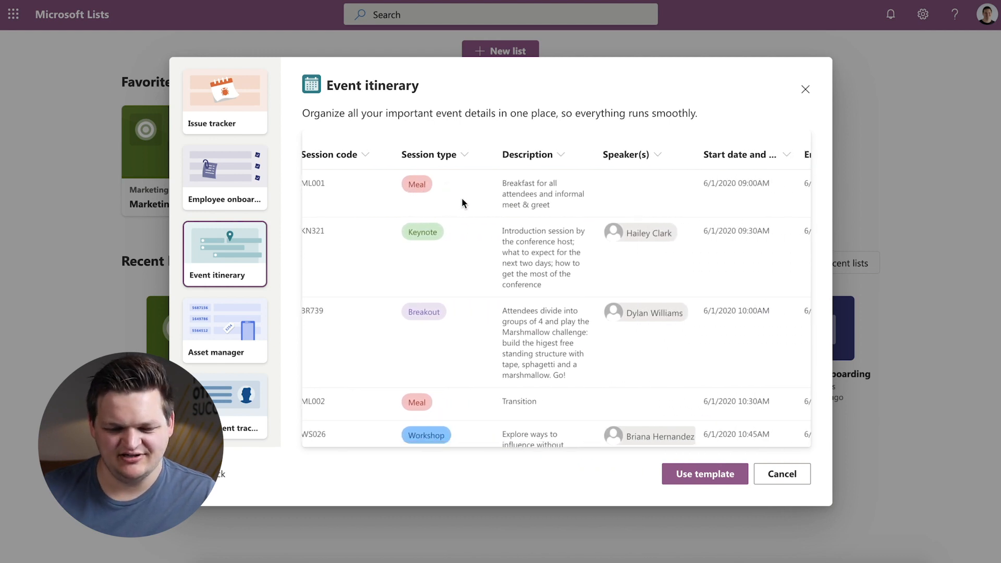
Step: Scan the Event itinerary columns, then preview the Asset manager template
scroll(right, 3)
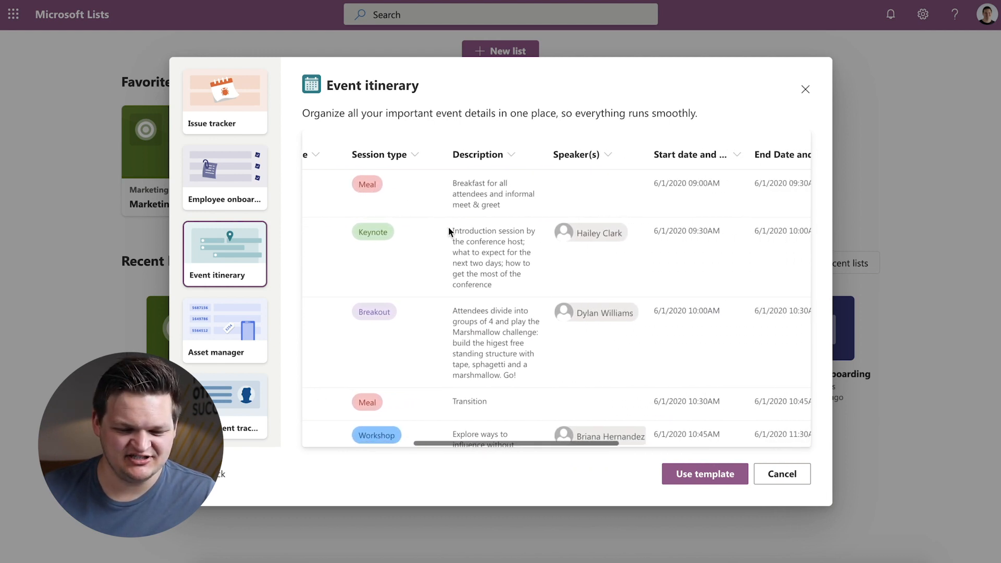
scroll(right, 3)
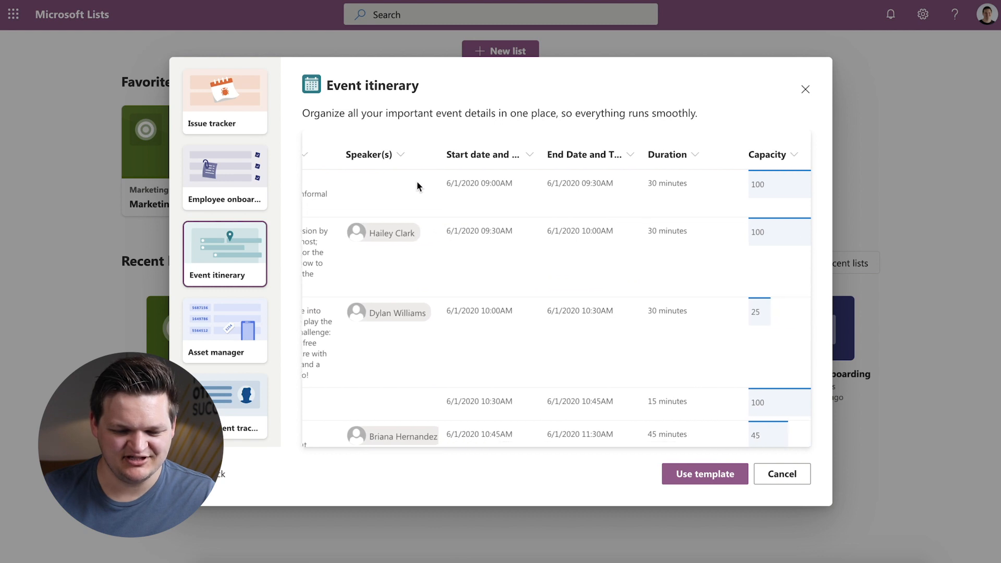
scroll(right, 3)
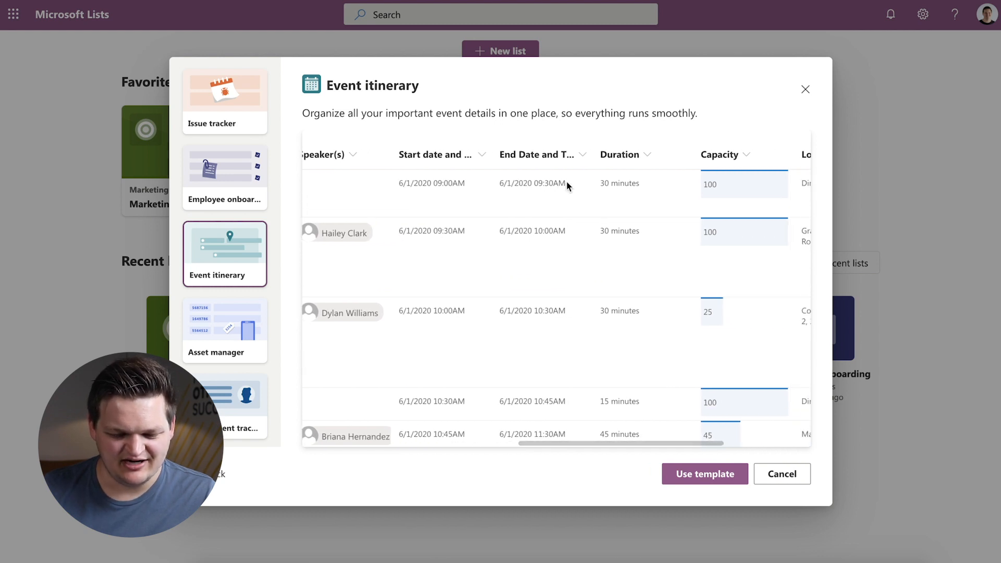
scroll(right, 3)
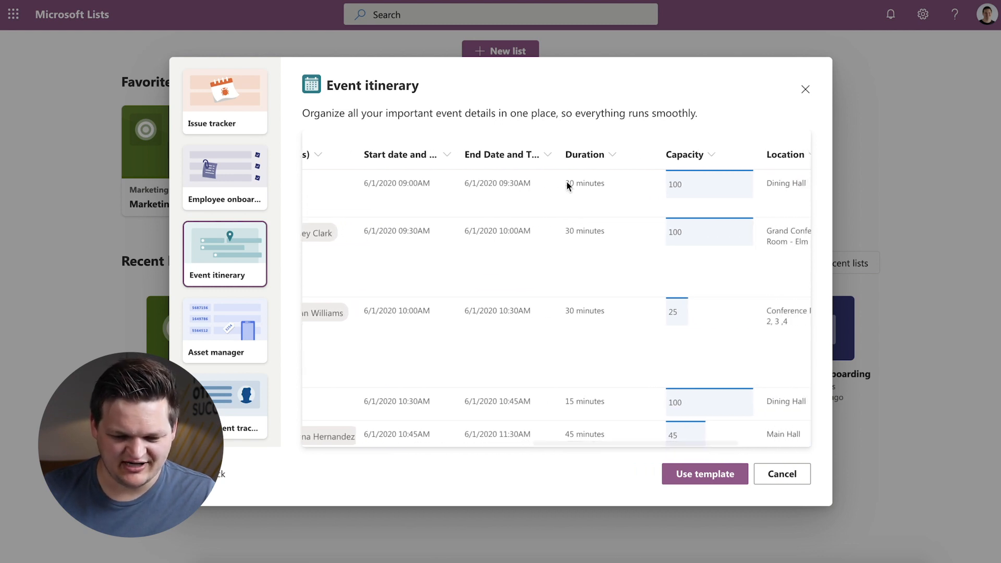
scroll(right, 3)
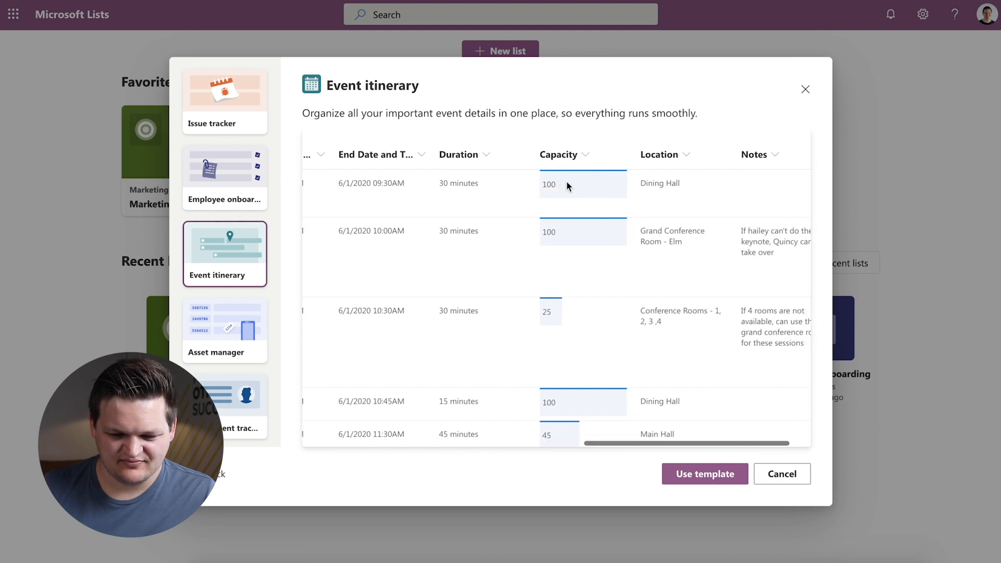
scroll(left, 3)
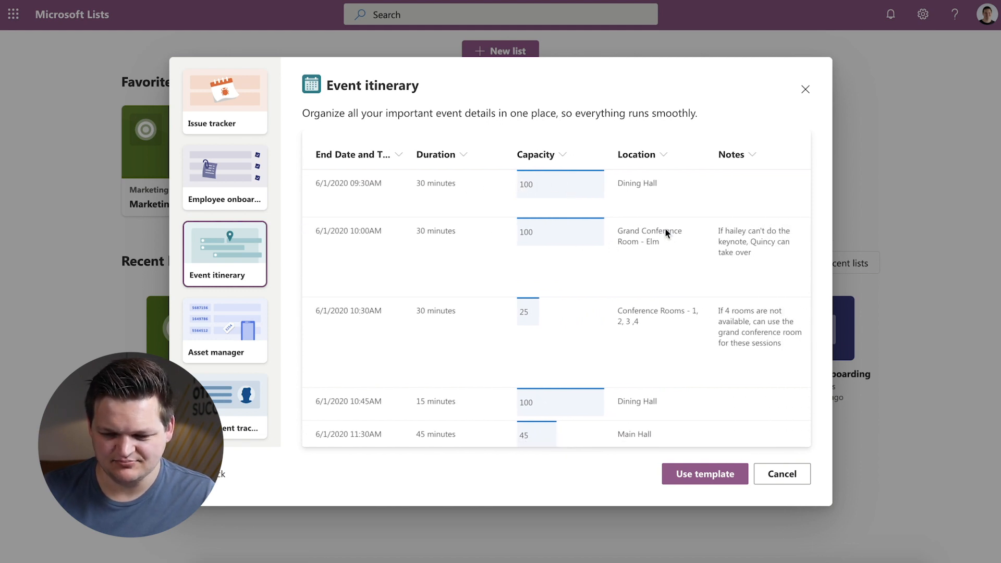
click(224, 329)
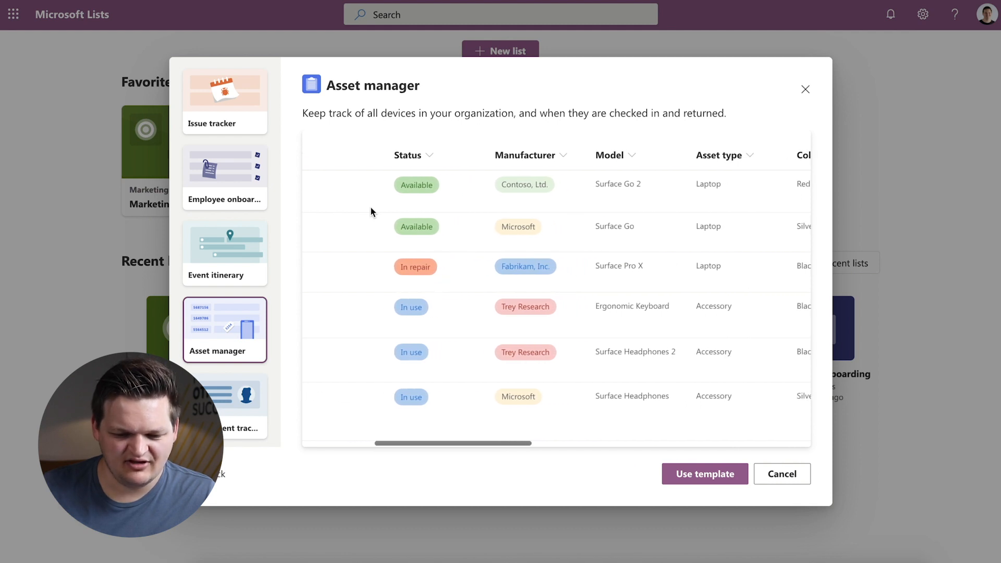
Step: Scan the Asset manager device columns, then preview the Recruitment tracker template
scroll(left, 3)
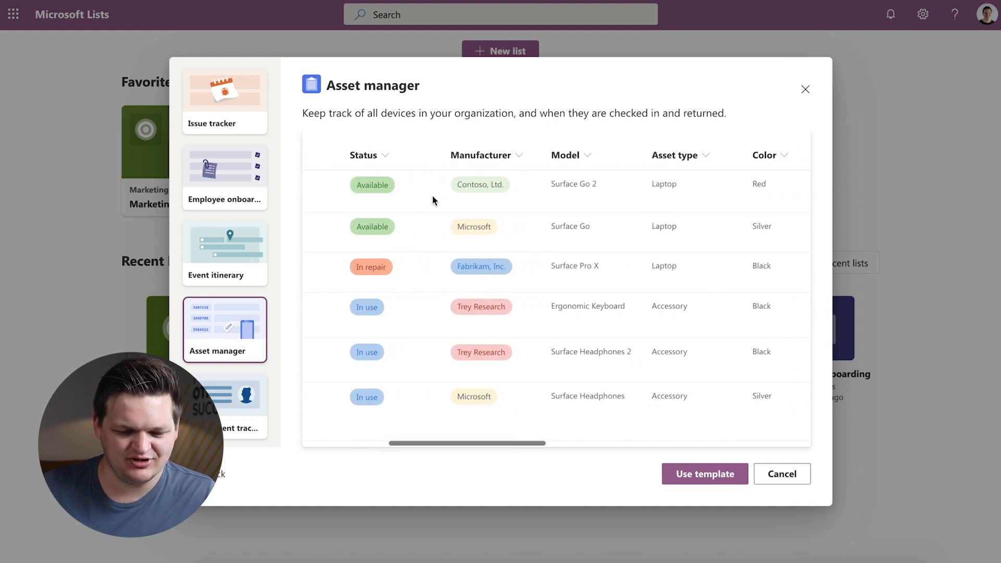
scroll(right, 3)
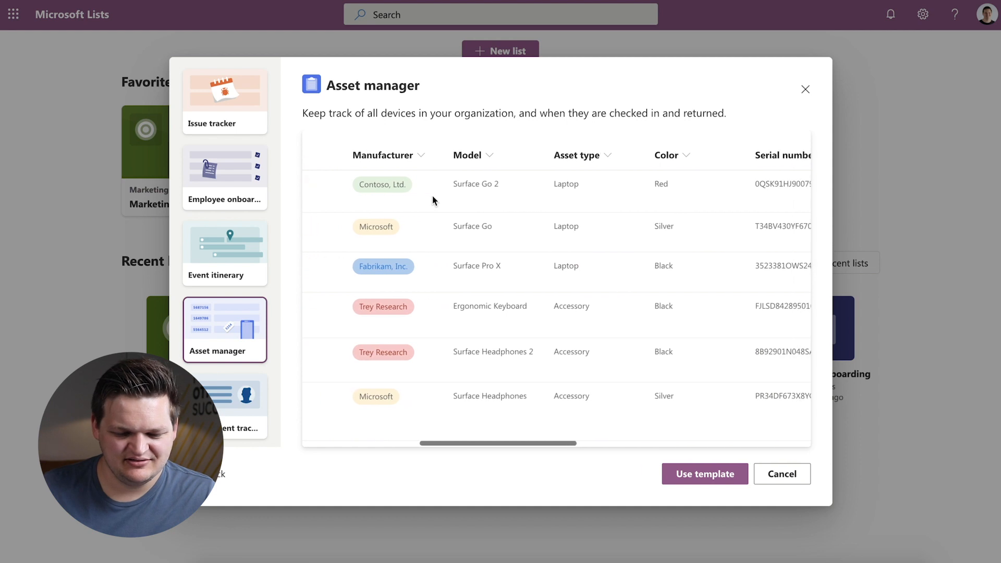
scroll(right, 3)
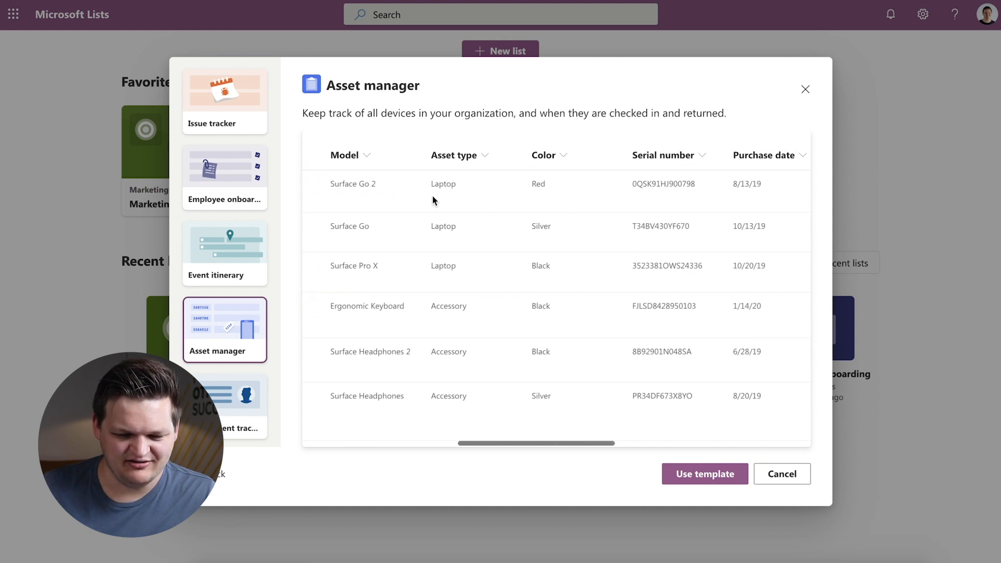
scroll(right, 3)
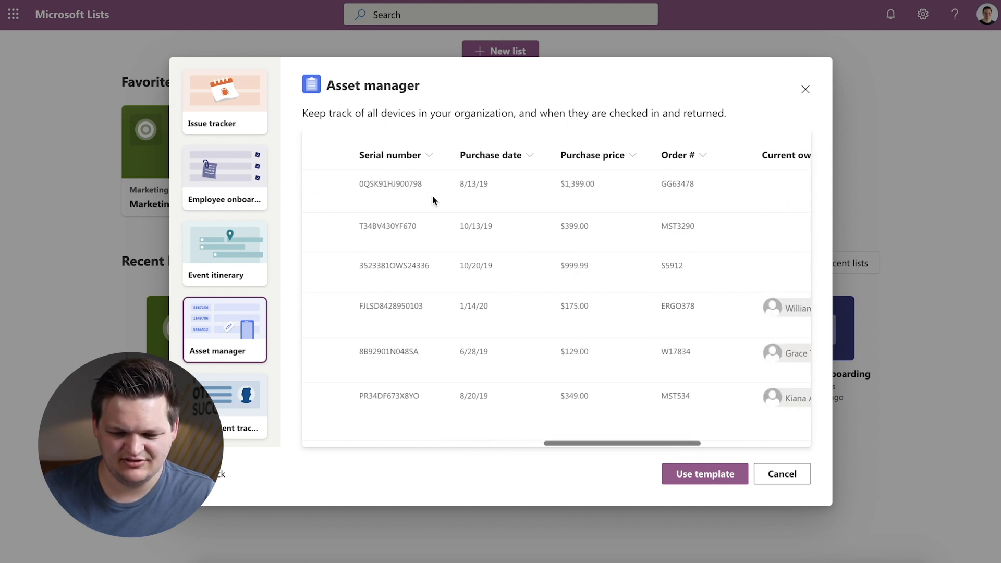
scroll(right, 3)
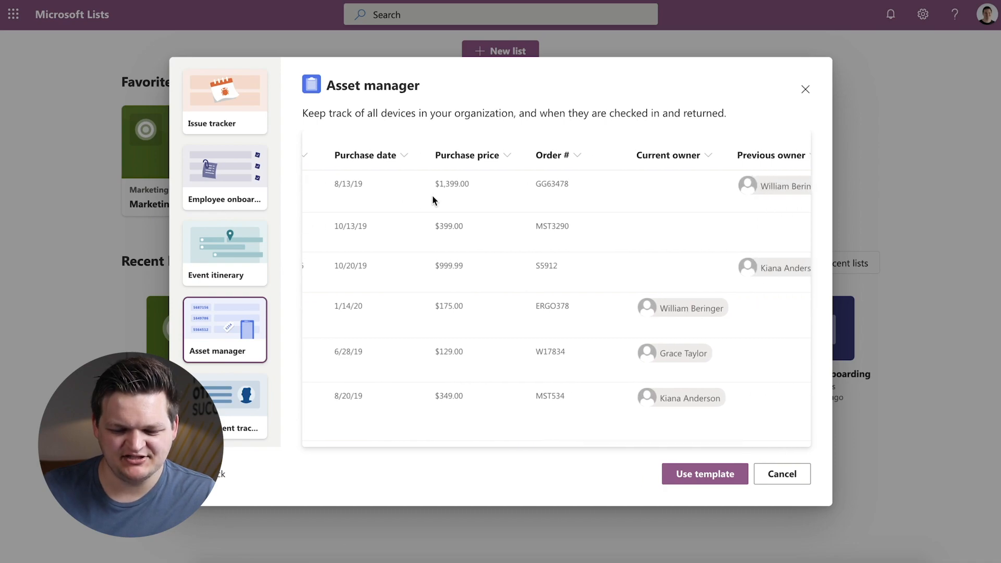
click(224, 300)
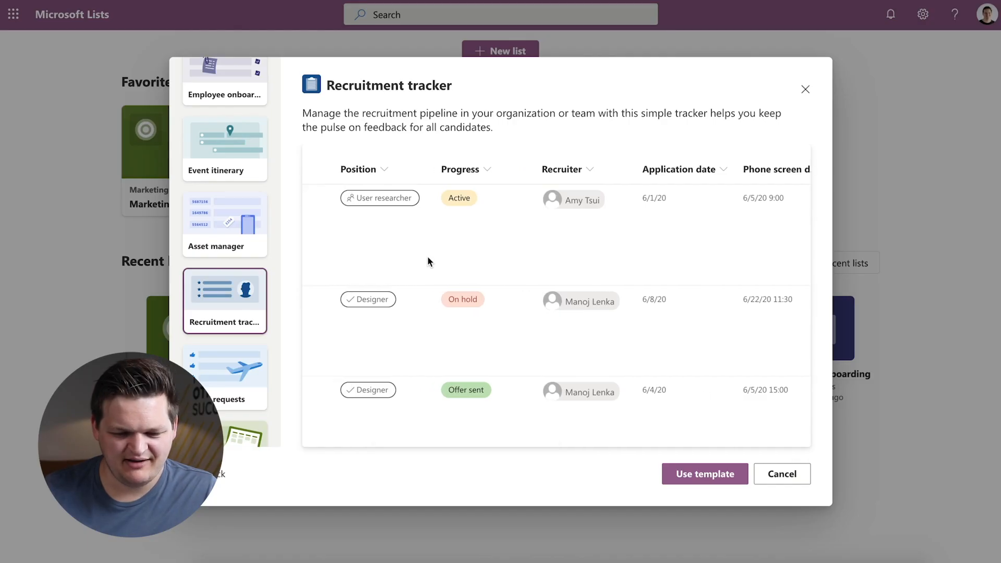
Step: Scroll the Recruitment tracker preview to its interview, notes, LinkedIn and resume columns
scroll(right, 3)
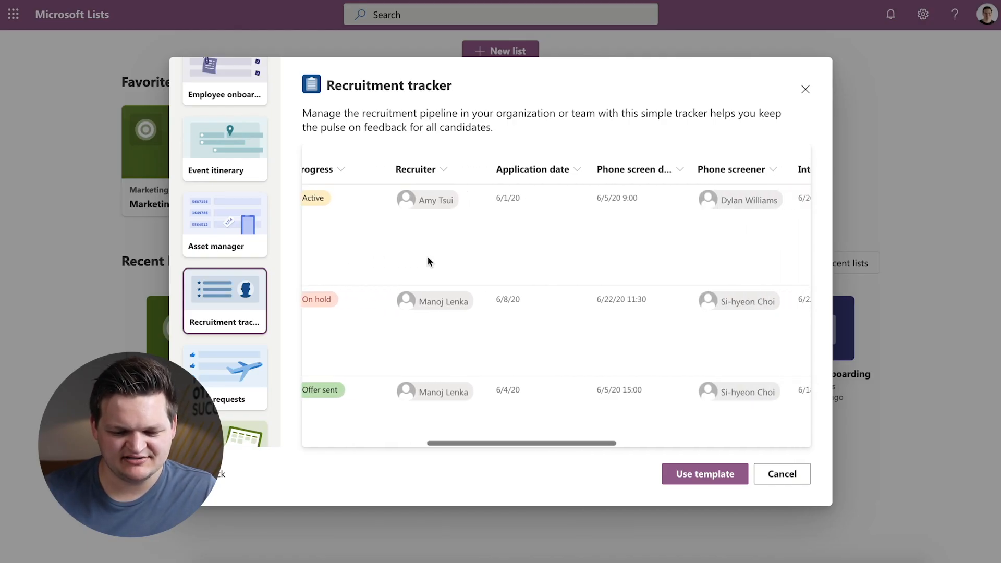
scroll(right, 3)
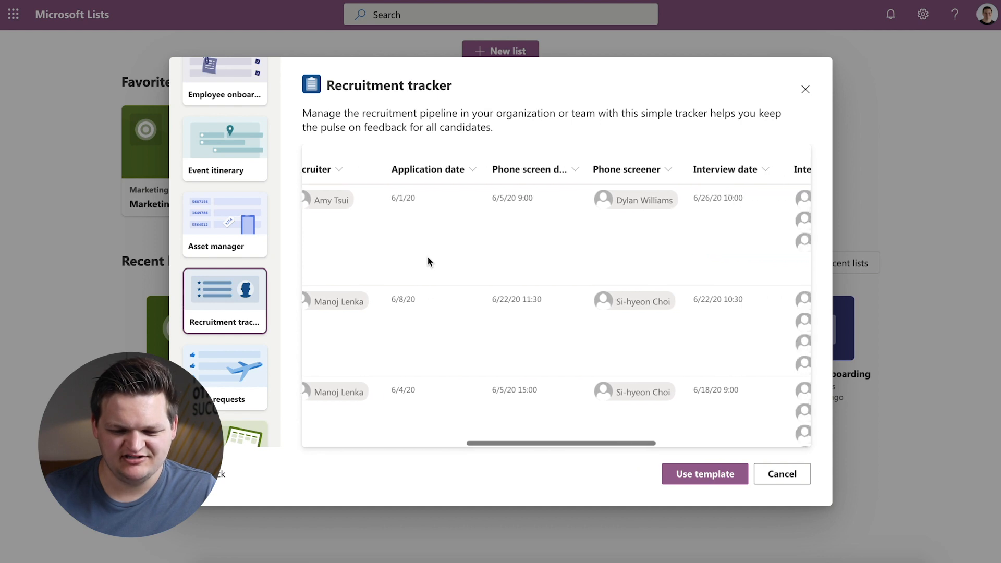
scroll(right, 3)
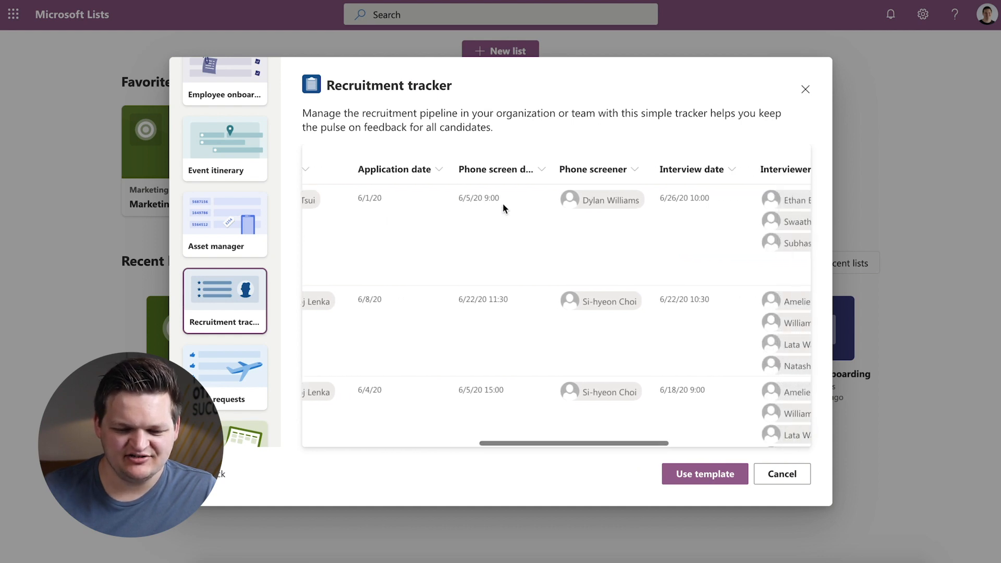
scroll(right, 3)
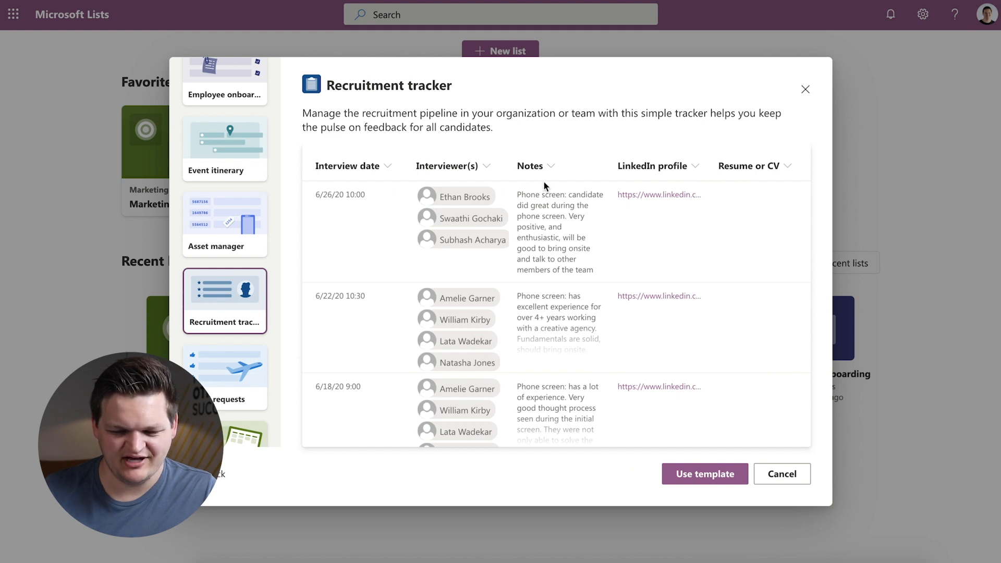
mouse_move(553, 264)
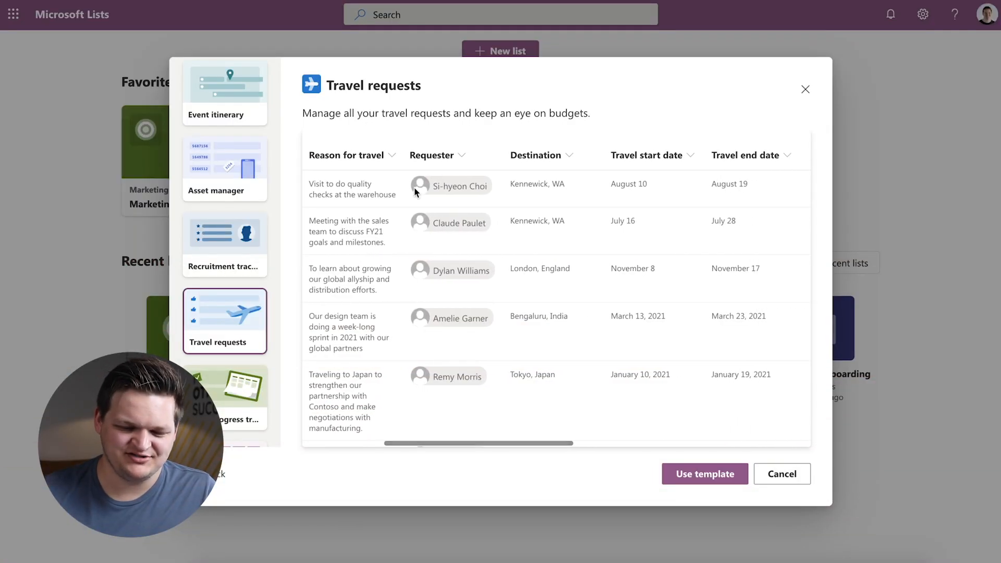
Step: Scan the Travel requests airline and hotel columns, then preview the Work progress tracker template
scroll(right, 3)
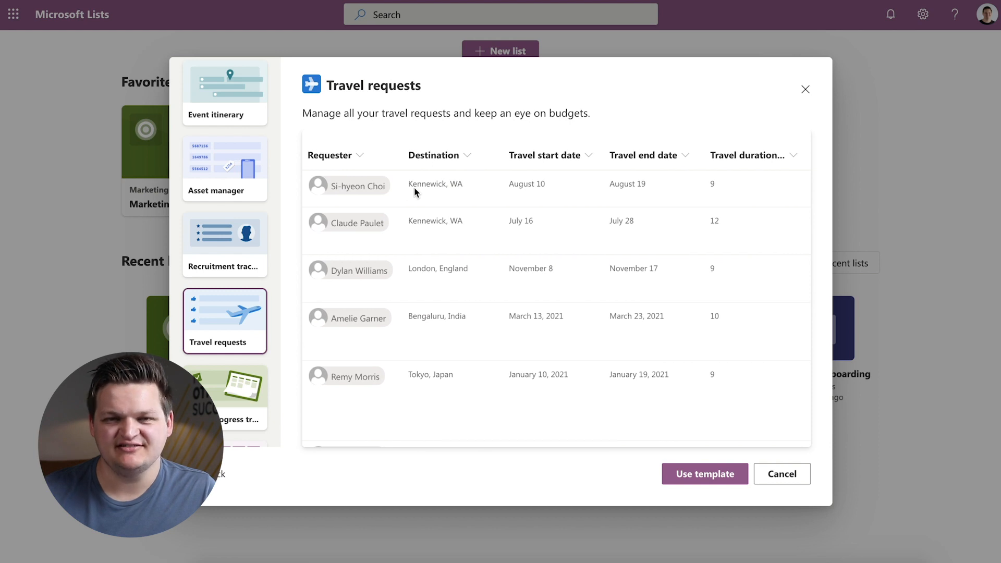
scroll(right, 3)
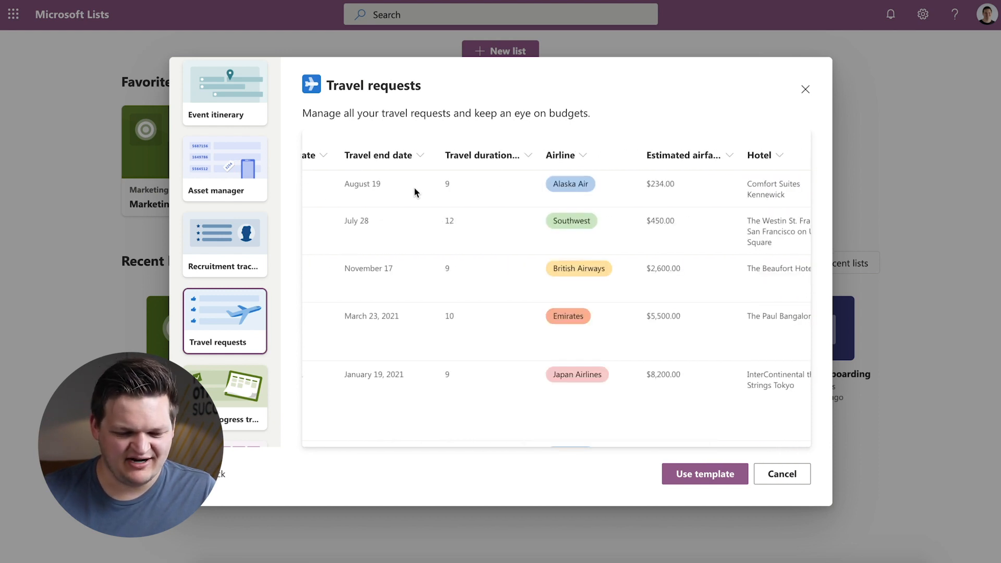
click(704, 473)
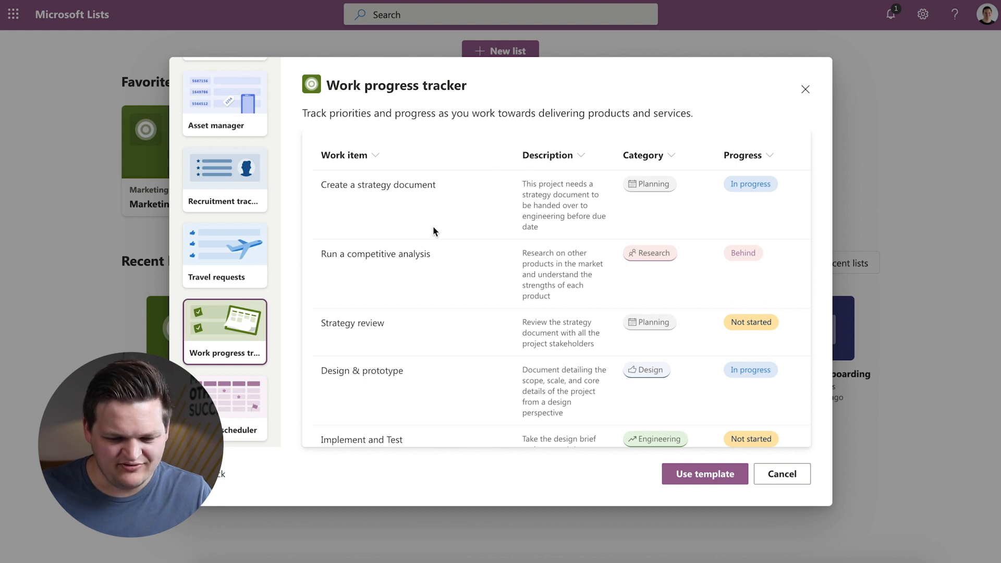
Step: Scan the Work progress tracker priority and date columns, then preview the Content scheduler template
scroll(right, 3)
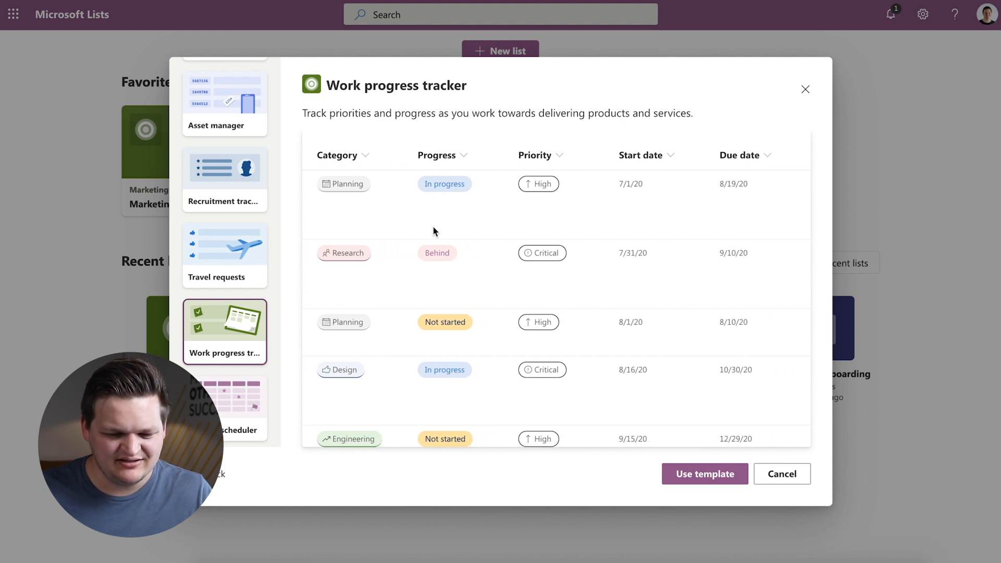
scroll(right, 3)
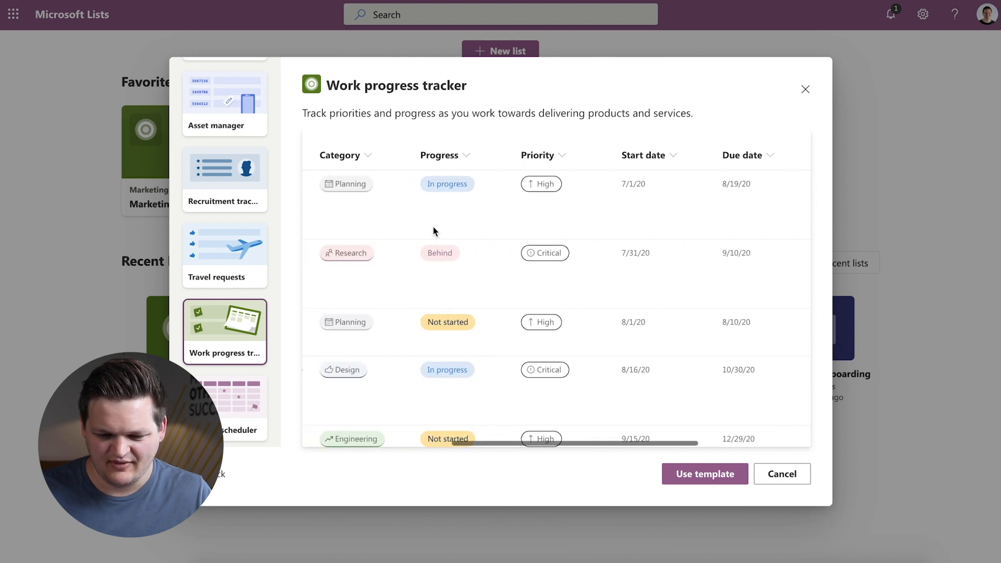
scroll(left, 3)
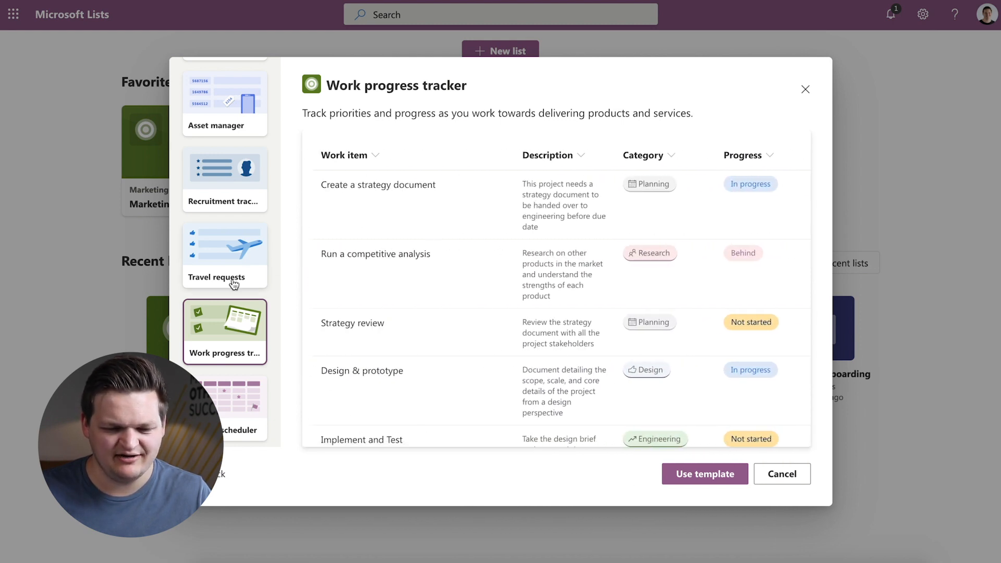
click(225, 402)
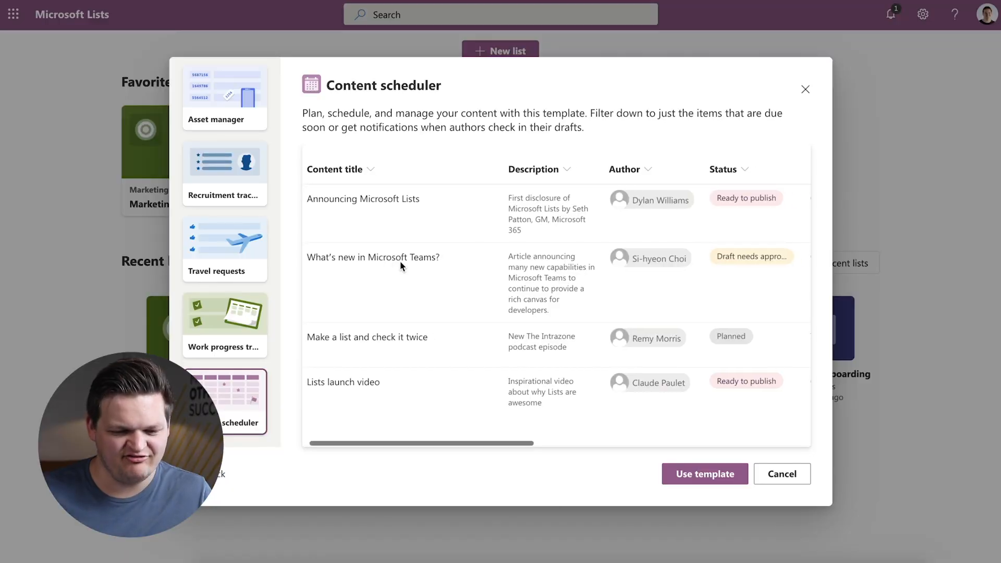
Step: Scroll the Content scheduler preview table right to the last columns, then down through its sample rows
scroll(right, 3)
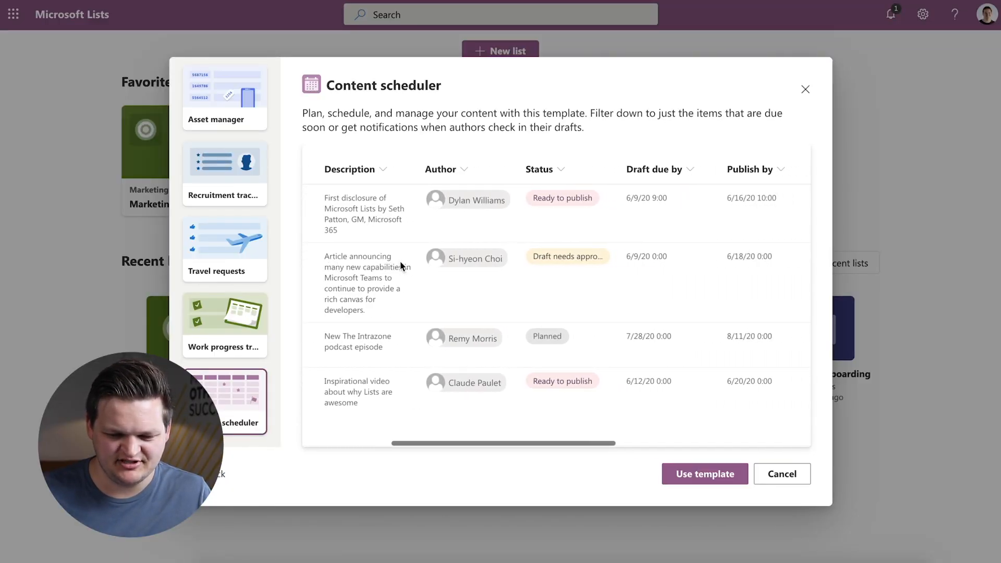
scroll(right, 3)
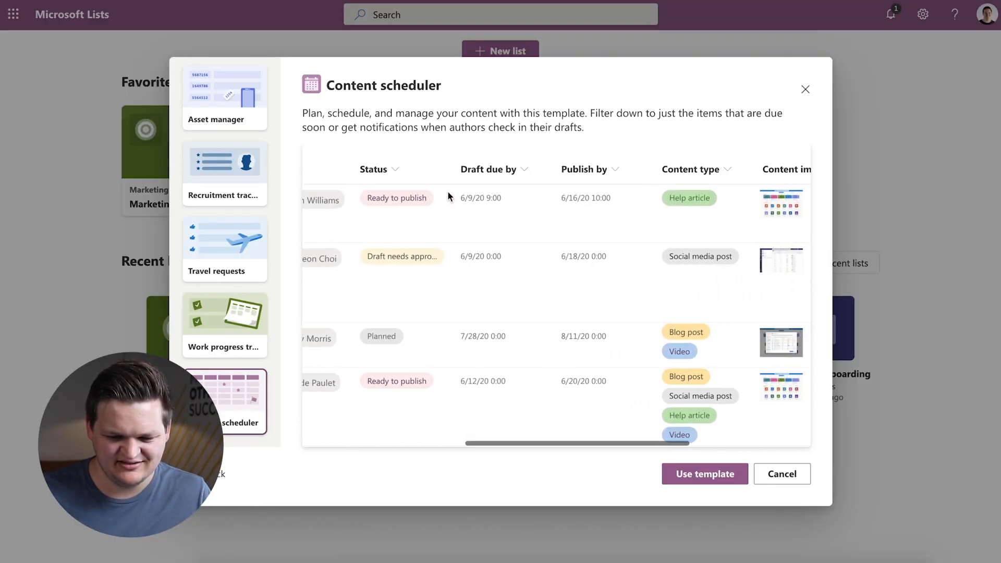
scroll(right, 3)
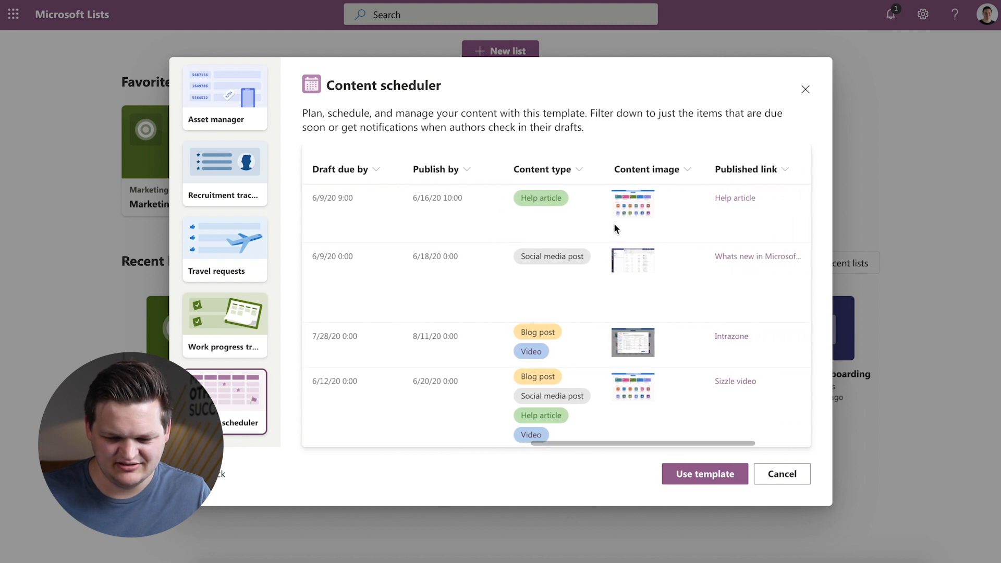
scroll(right, 3)
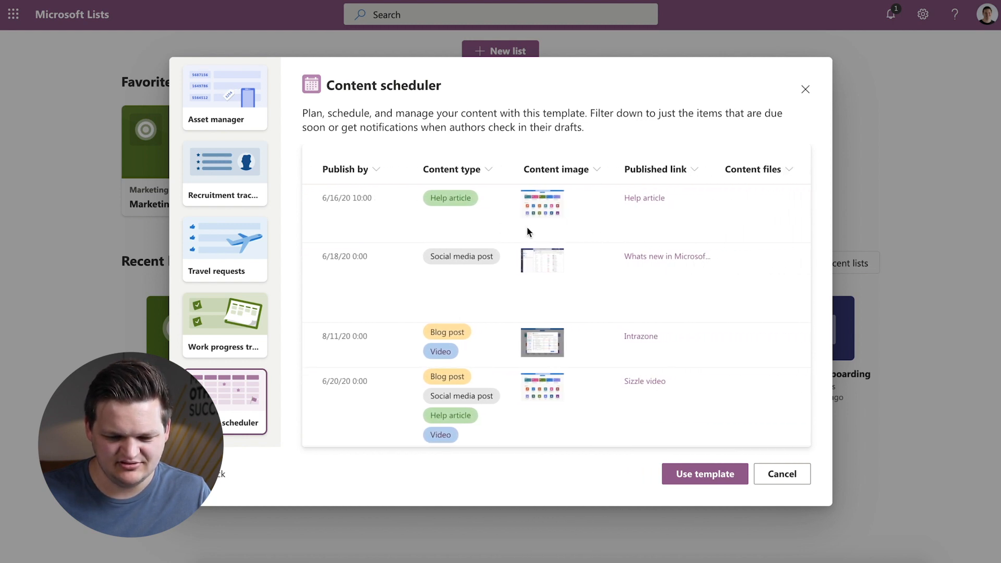
scroll(down, 3)
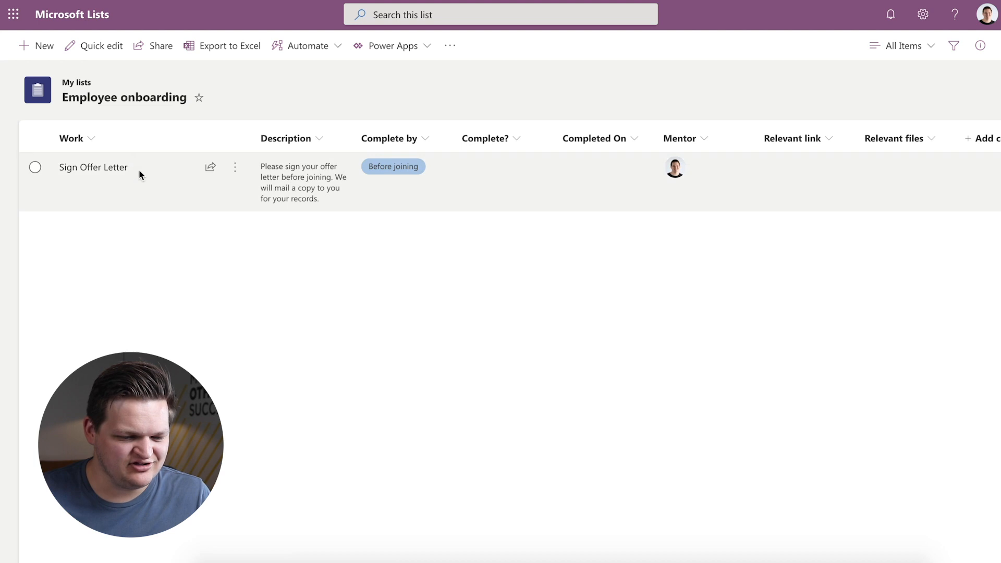
mouse_move(166, 106)
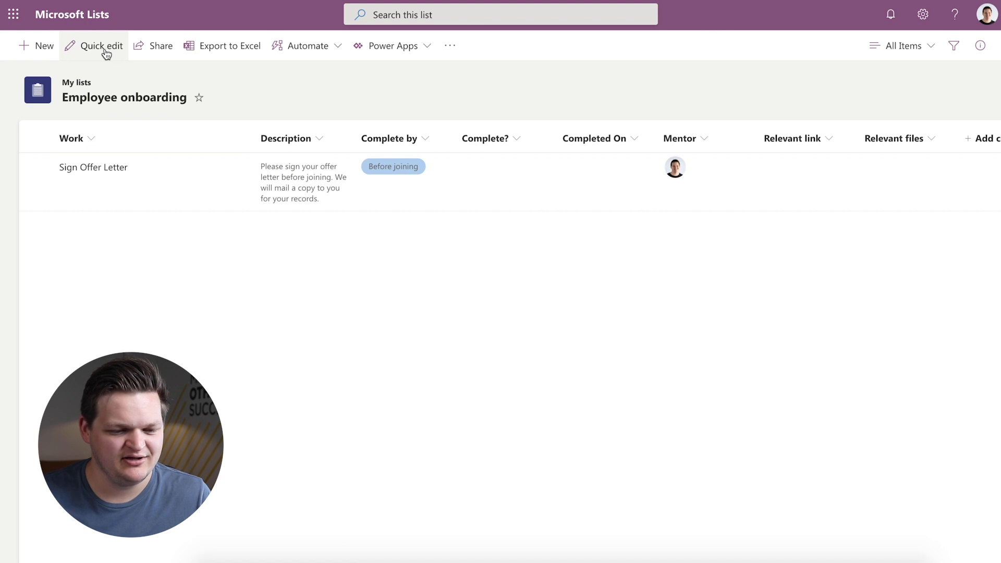
Step: In Quick edit, set the Sign Offer Letter item's Complete? field to Yes
click(93, 45)
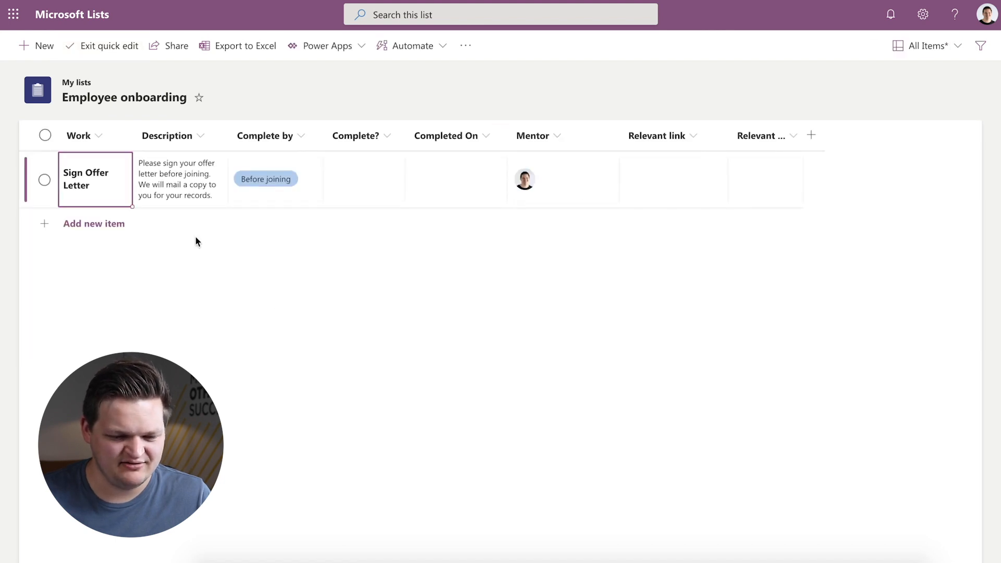
click(455, 179)
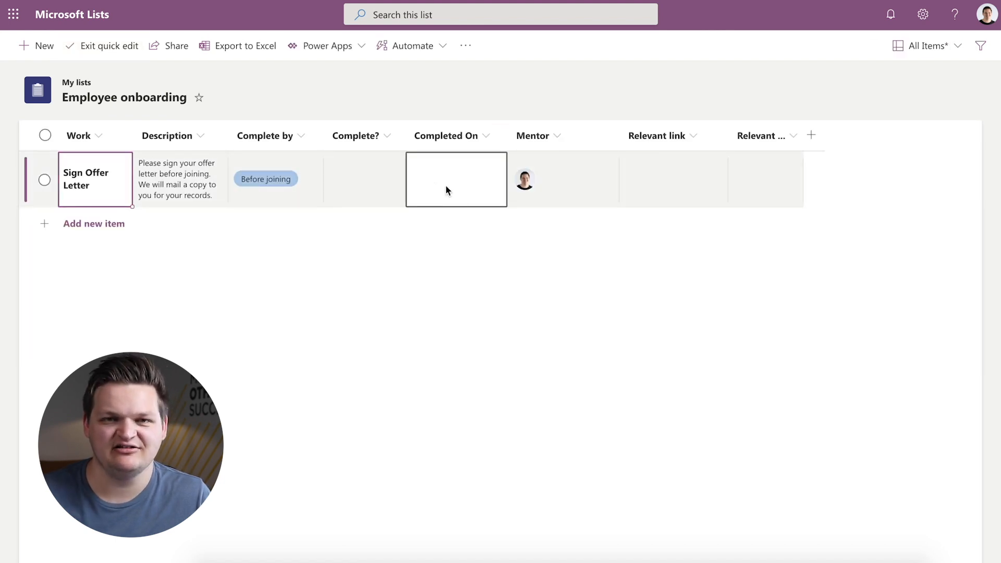
click(180, 179)
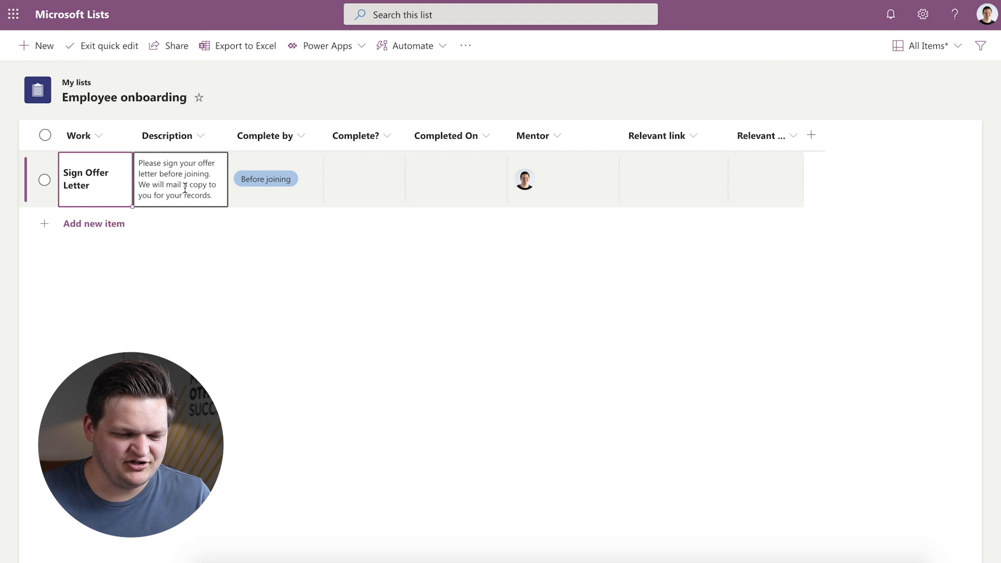
click(363, 162)
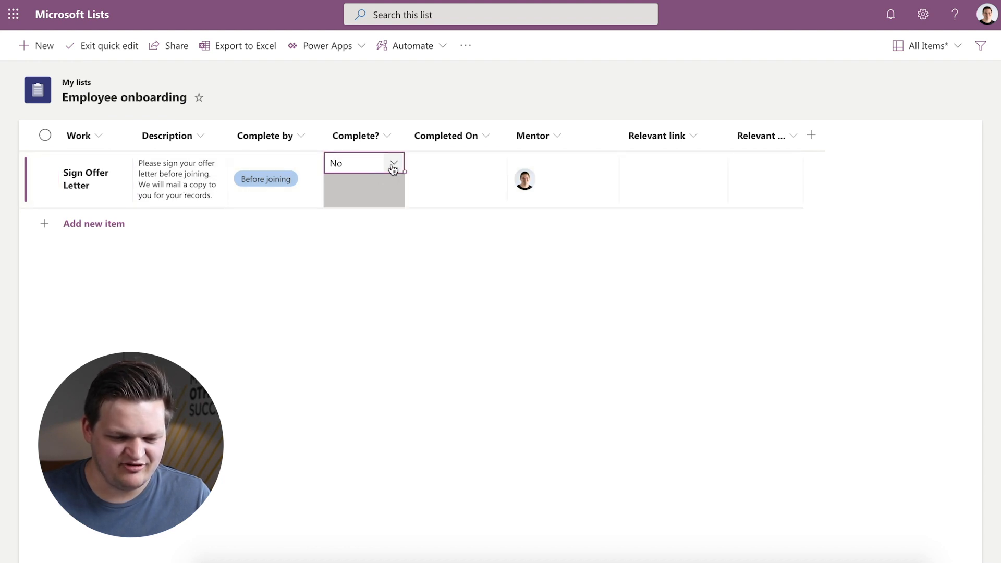
click(363, 163)
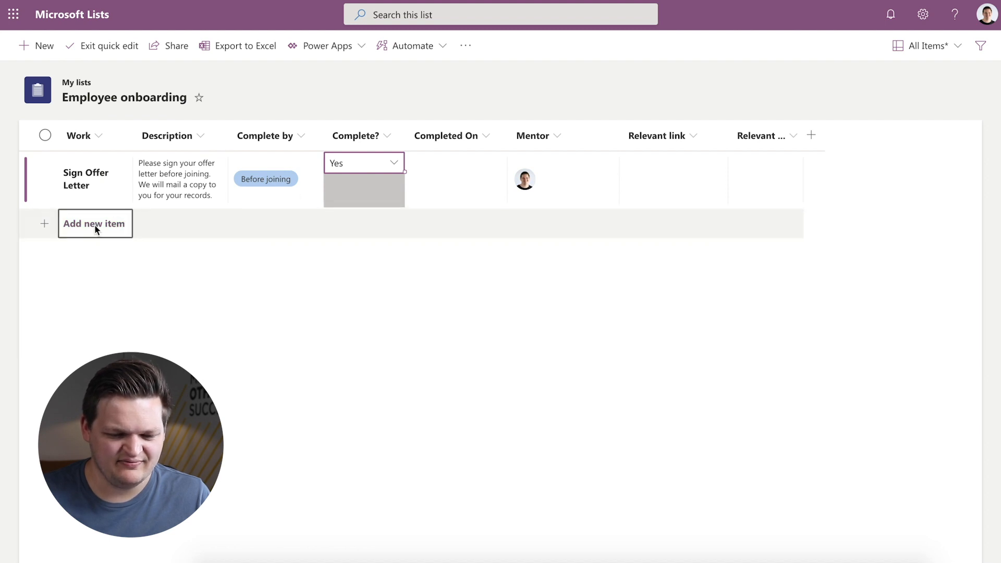
mouse_move(228, 329)
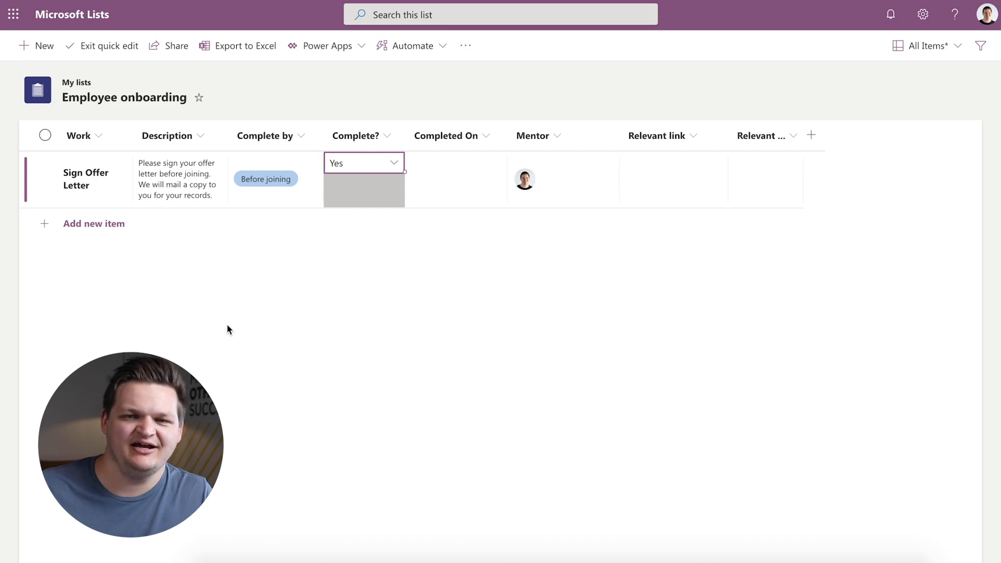
mouse_move(212, 84)
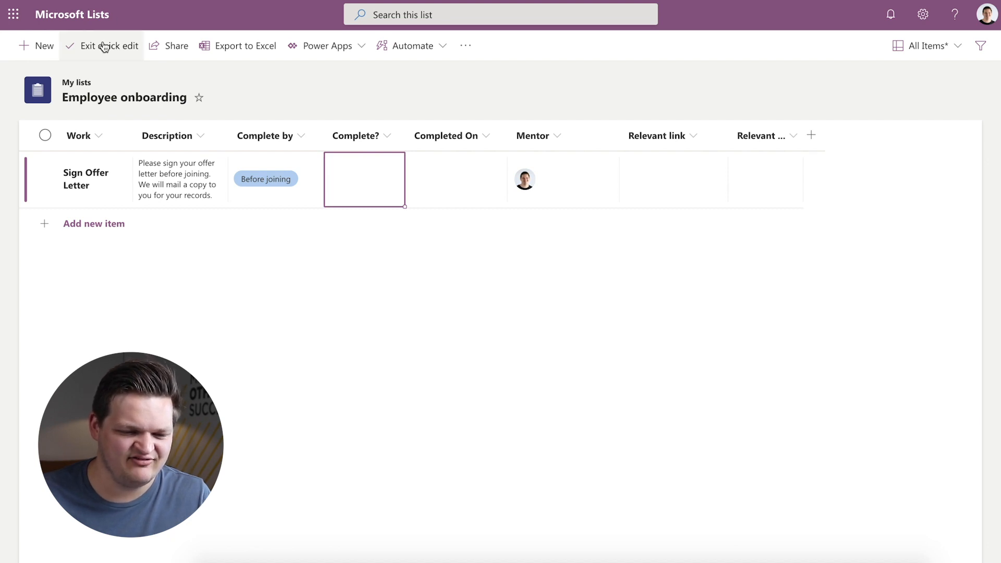
Step: Exit quick edit to save the change and start sharing the list
click(110, 45)
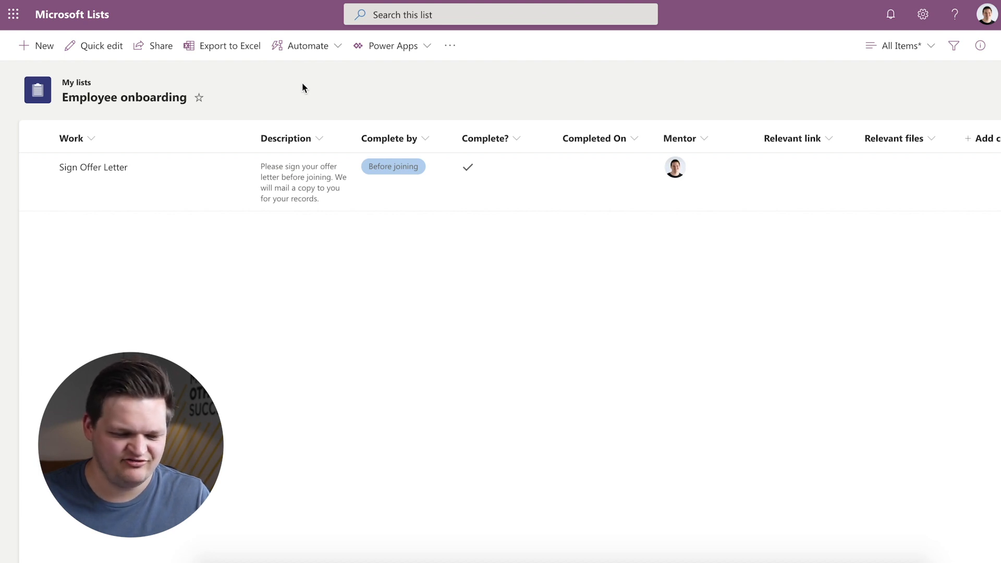
click(161, 45)
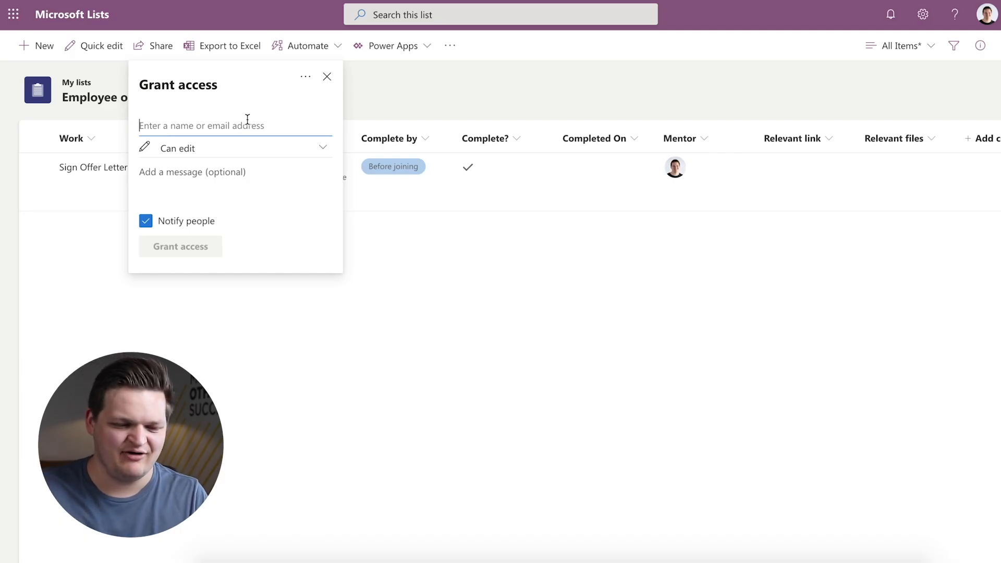
Step: Grant access to colleague 'michael' with Can edit permission
text(michael)
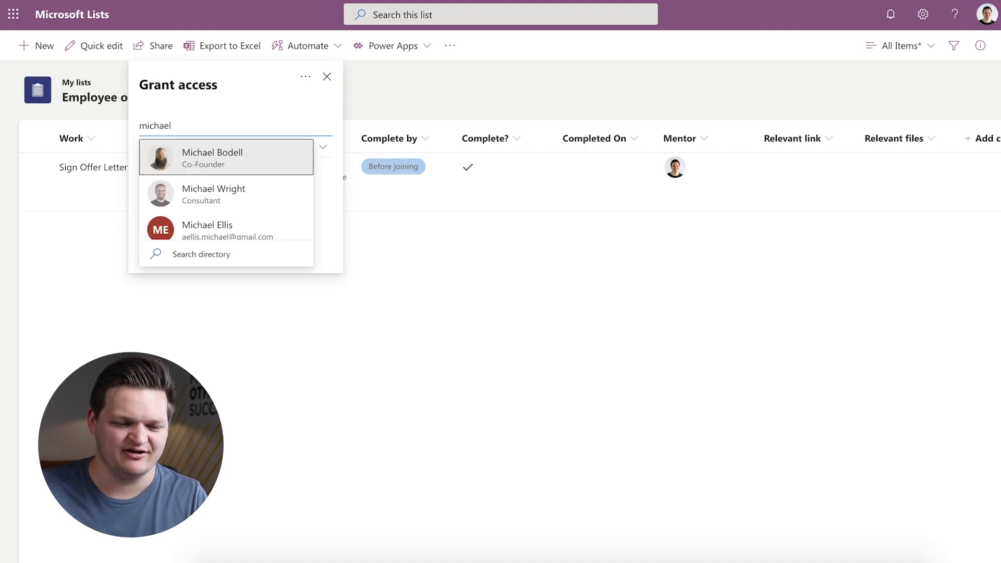
click(213, 193)
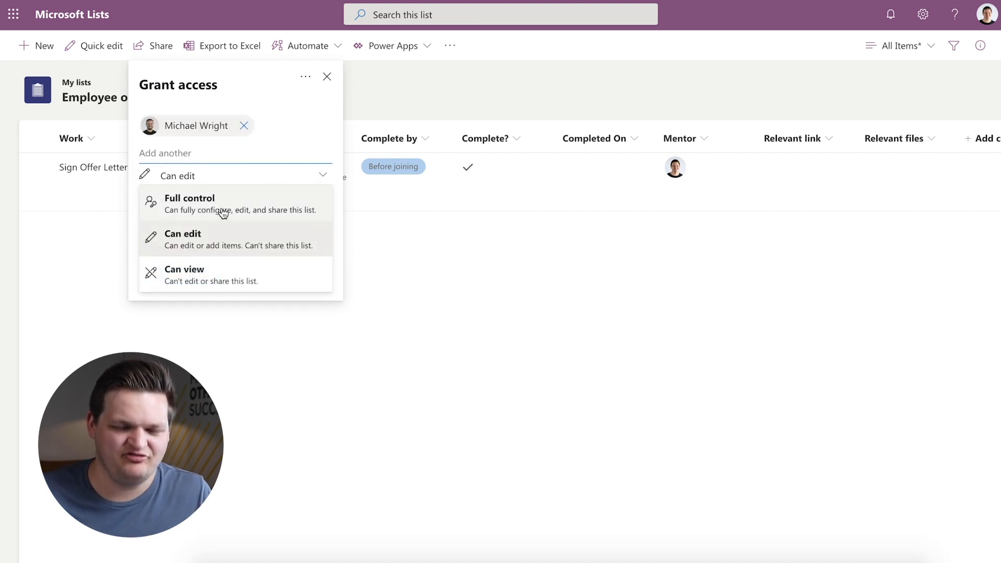
mouse_move(192, 240)
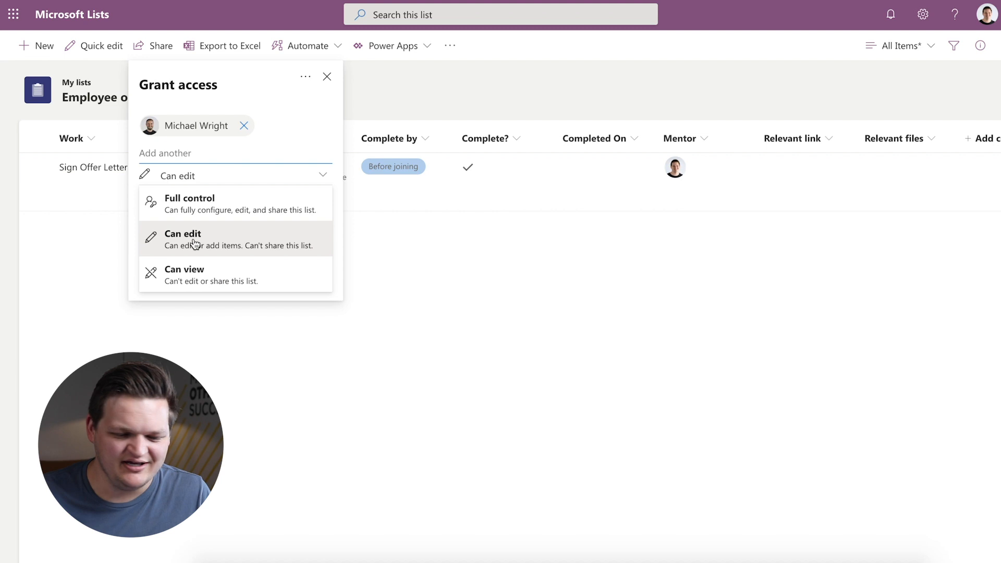
mouse_move(291, 142)
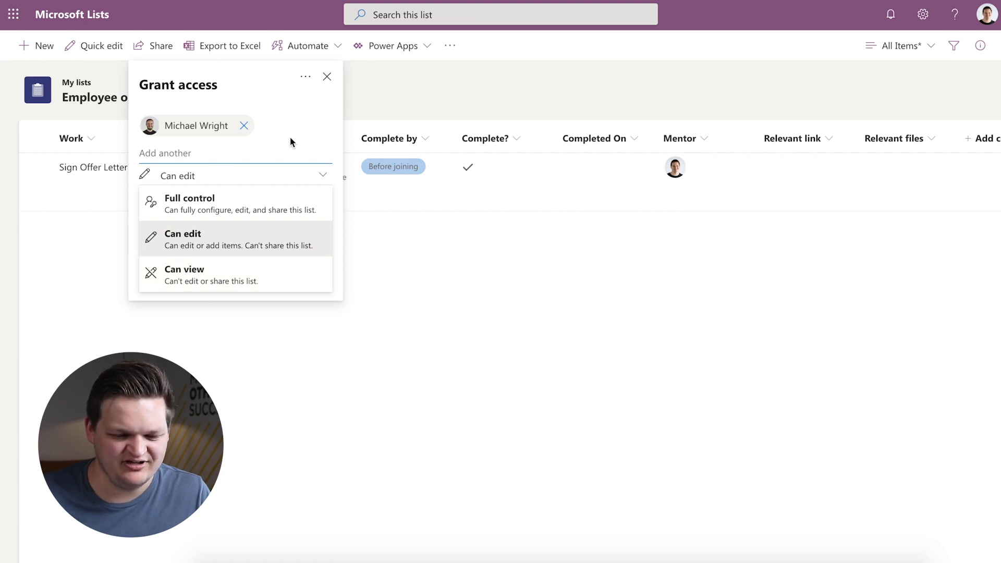
click(183, 239)
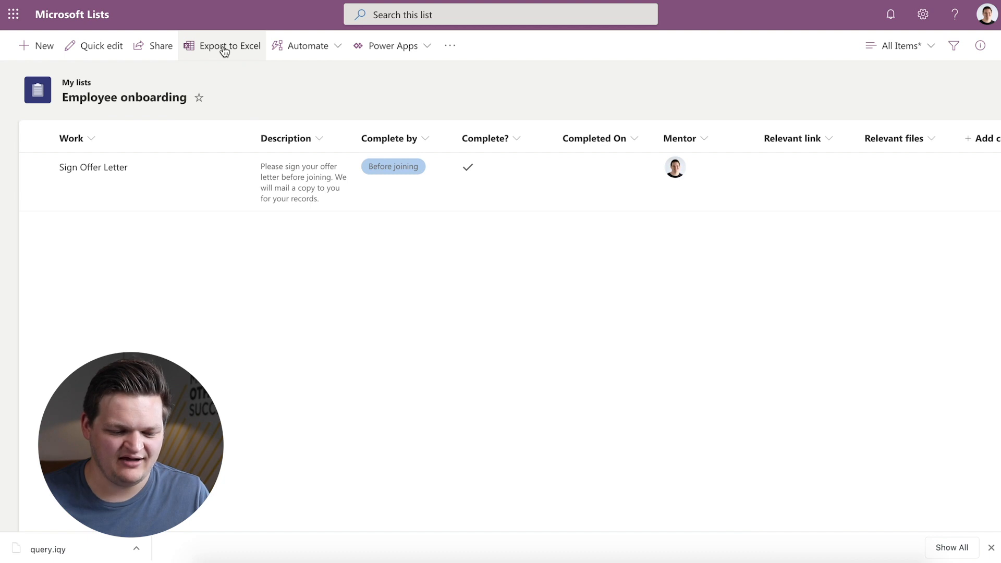
mouse_move(4, 436)
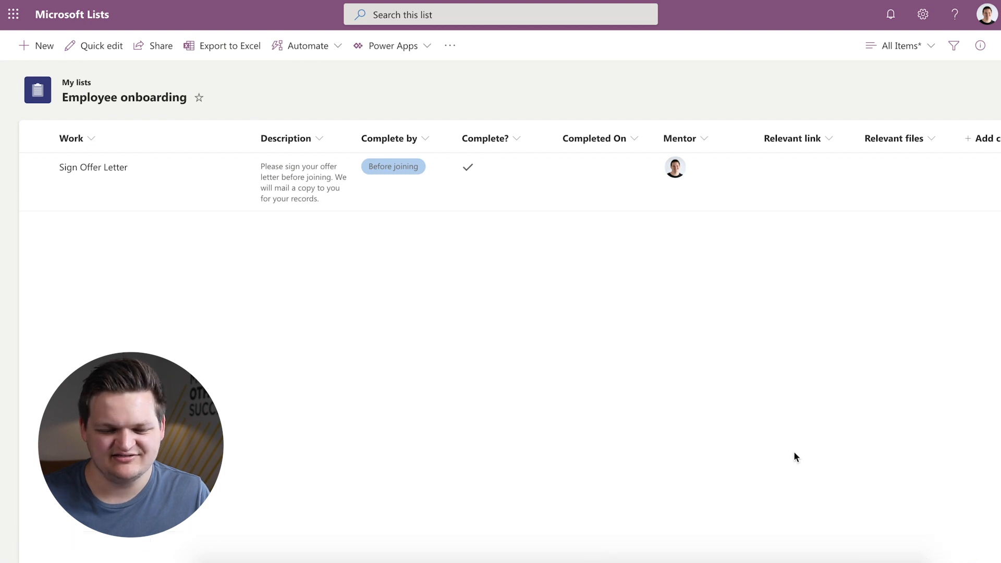
mouse_move(391, 110)
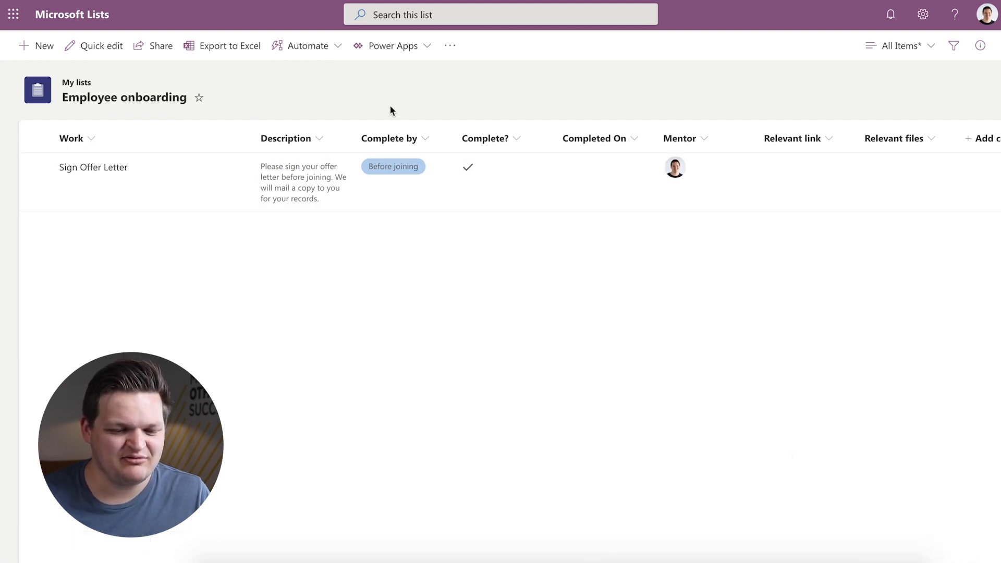
mouse_move(386, 97)
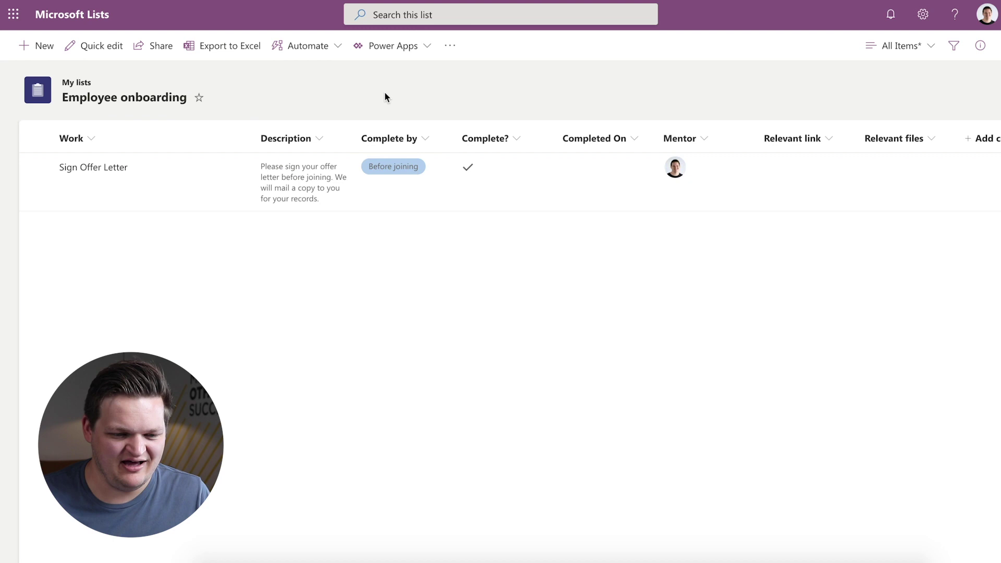
mouse_move(260, 85)
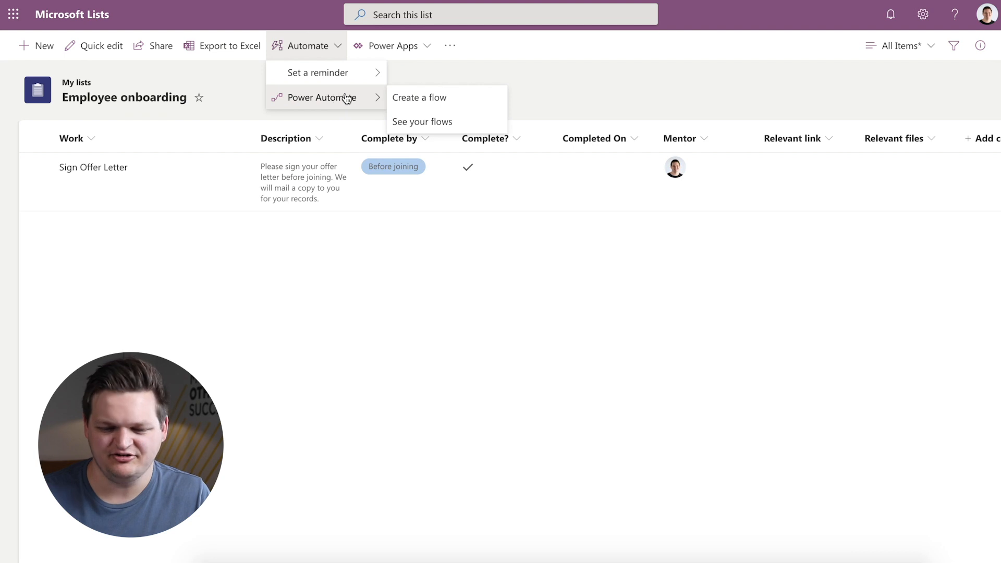
mouse_move(425, 121)
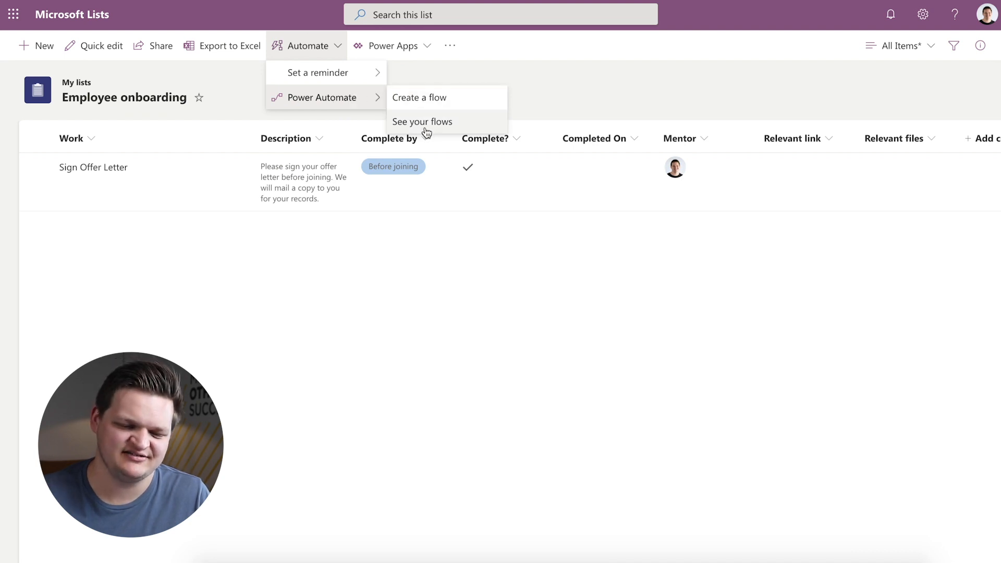
mouse_move(325, 88)
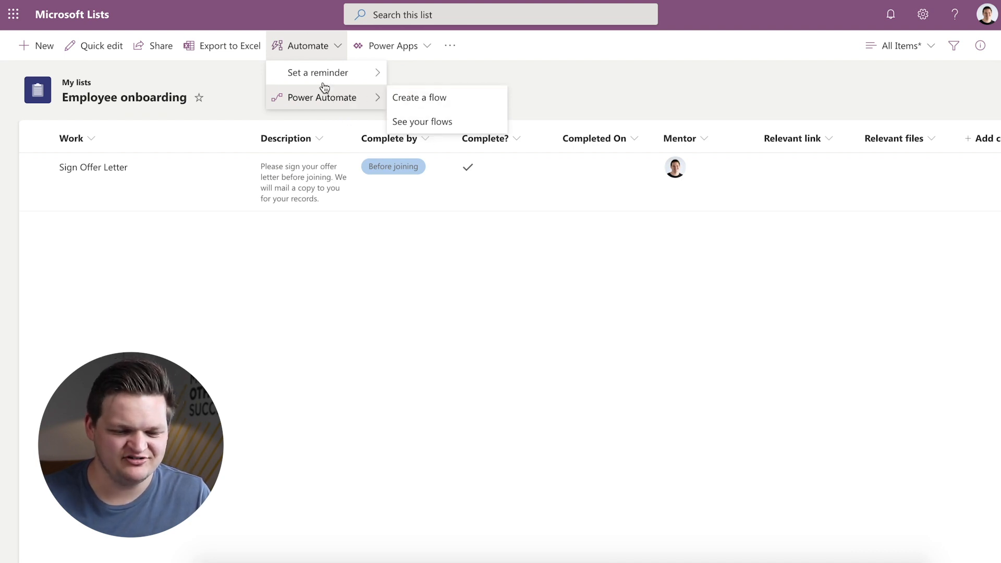
mouse_move(317, 72)
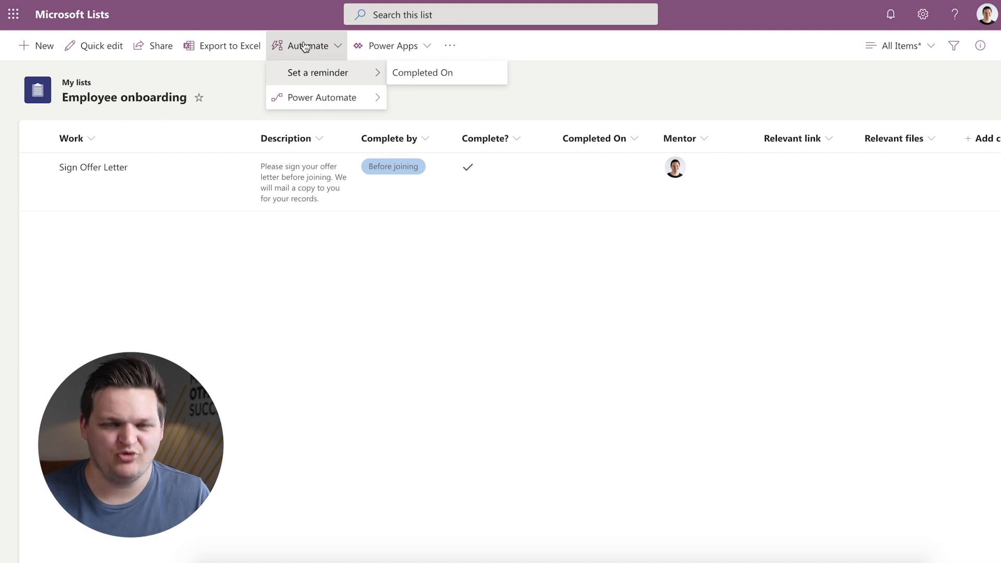
click(393, 44)
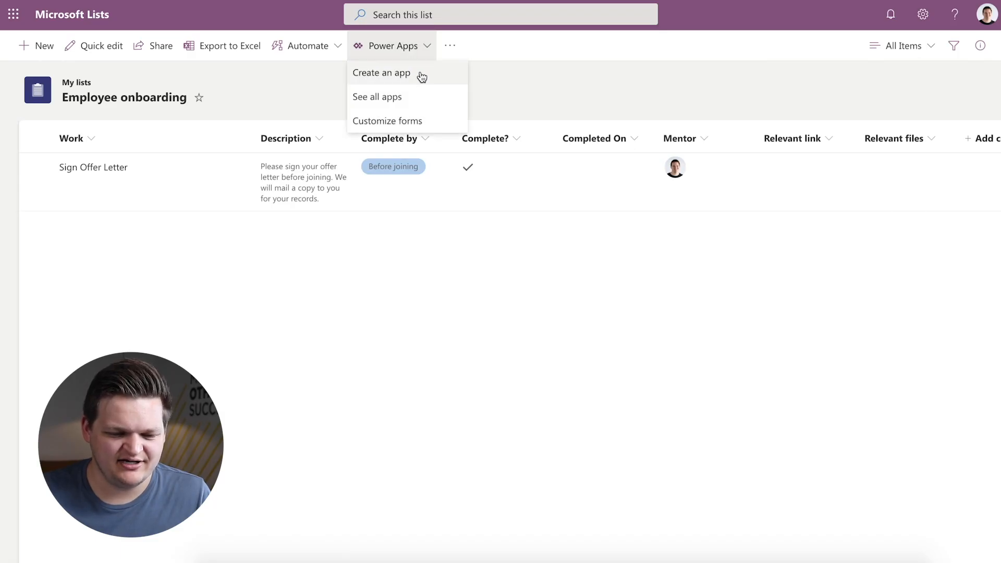
mouse_move(443, 126)
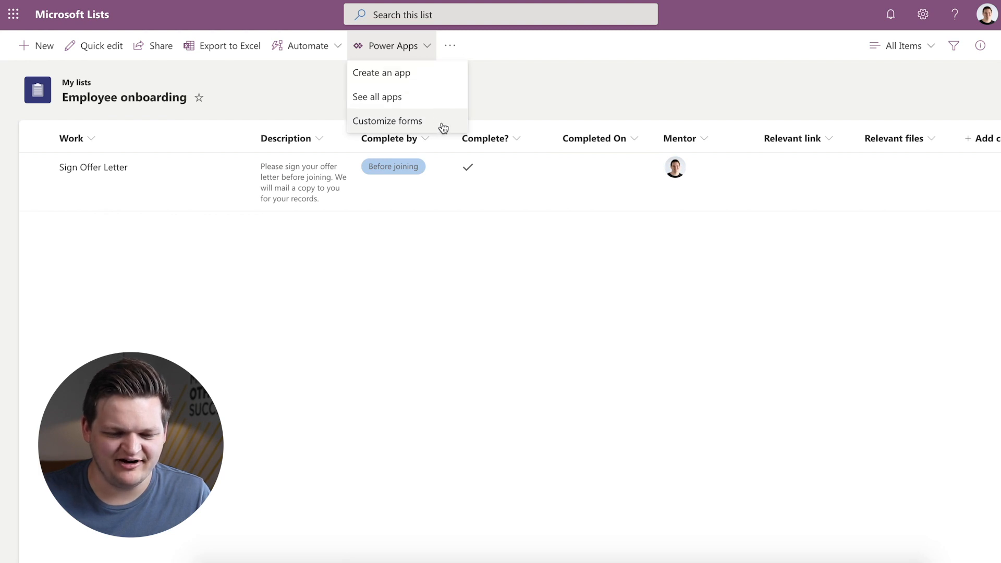
mouse_move(465, 130)
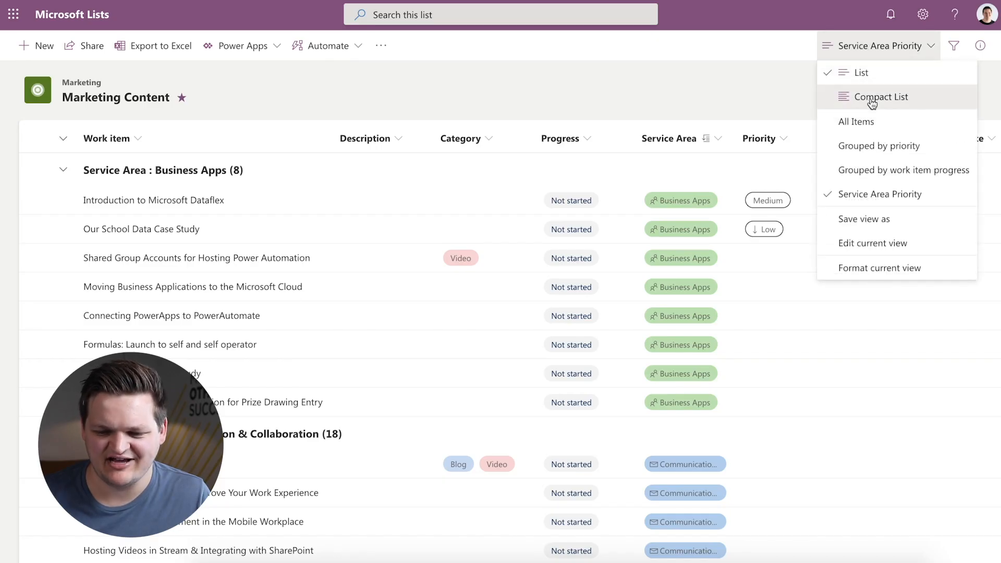
Step: Switch the view to Compact List and scroll through the grouped items
click(882, 96)
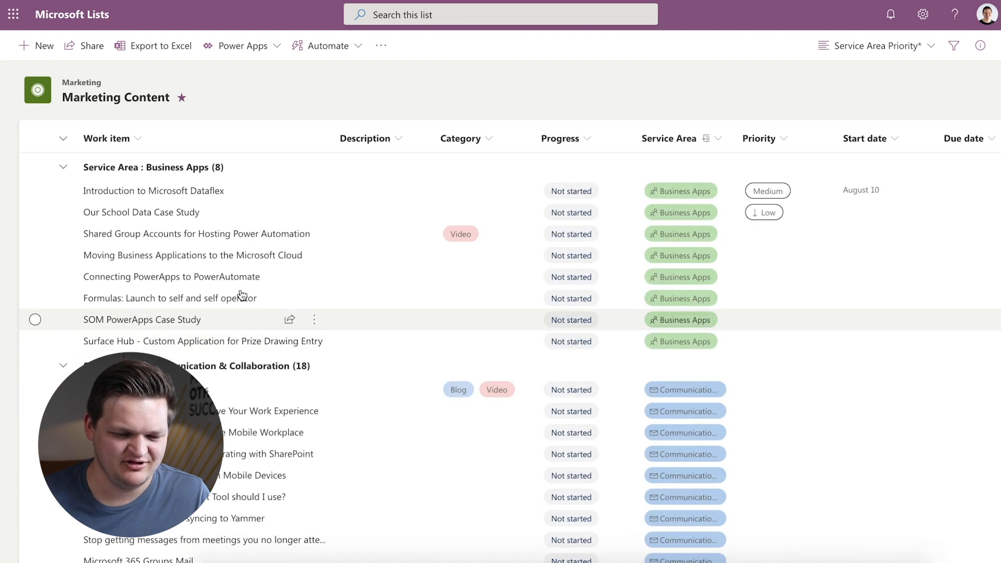
mouse_move(220, 254)
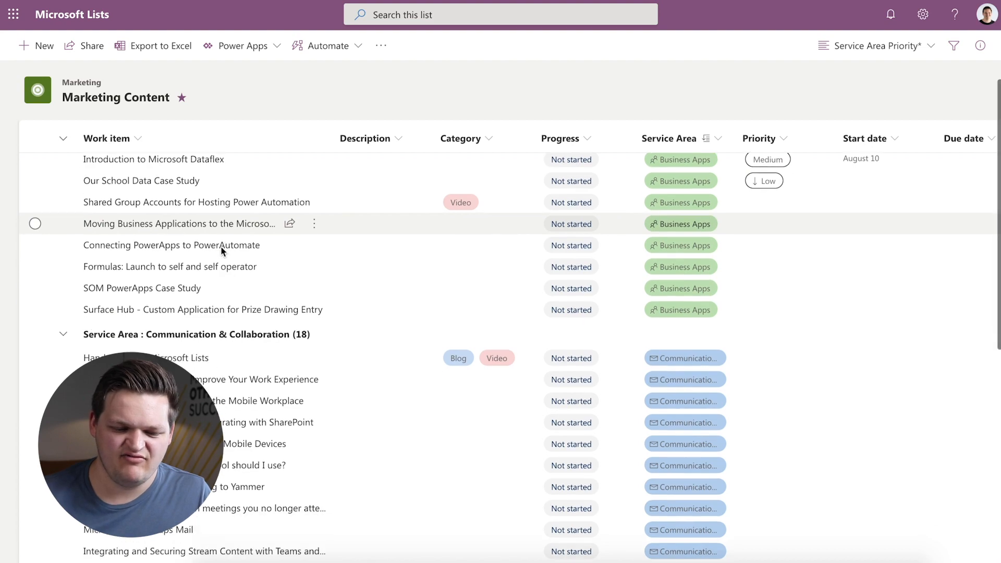
scroll(down, 3)
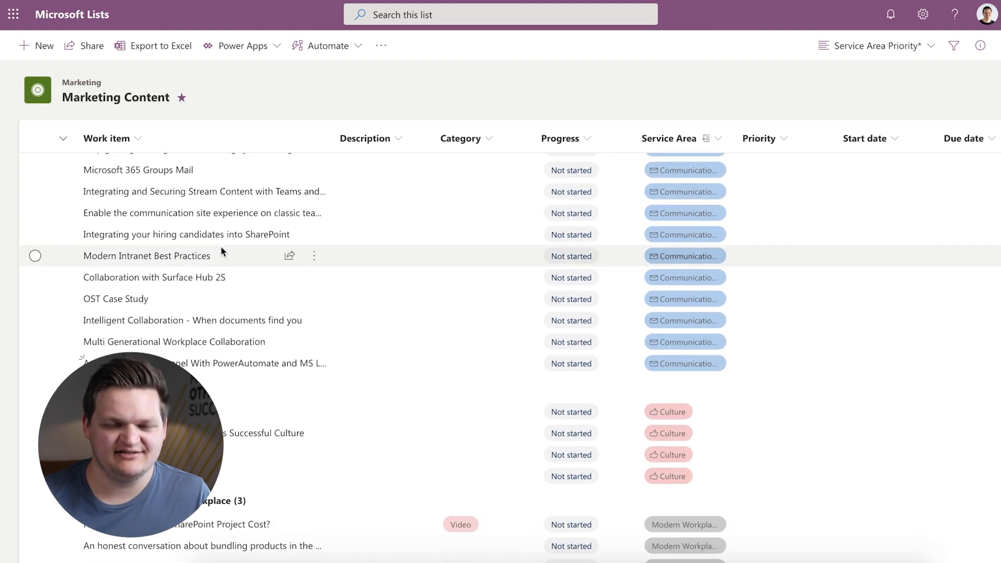
scroll(up, 3)
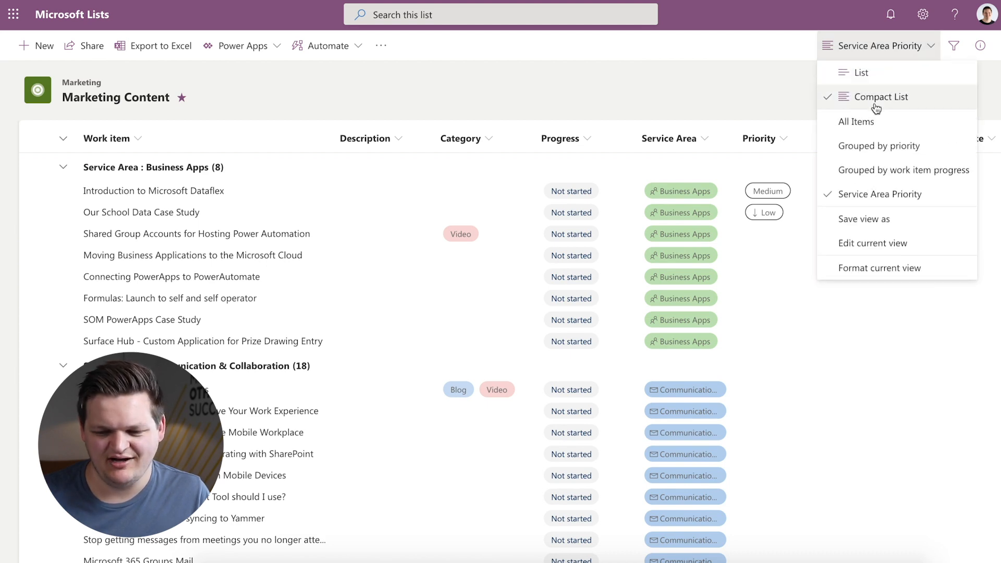
Step: From All Items, start formatting the current view applied to the entire row with conditional formatting
click(856, 121)
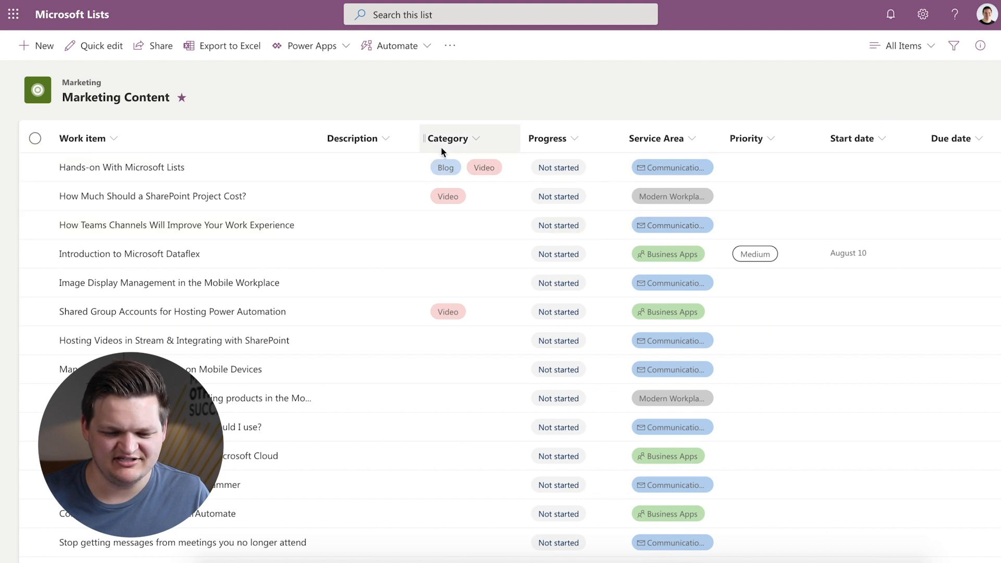
mouse_move(634, 83)
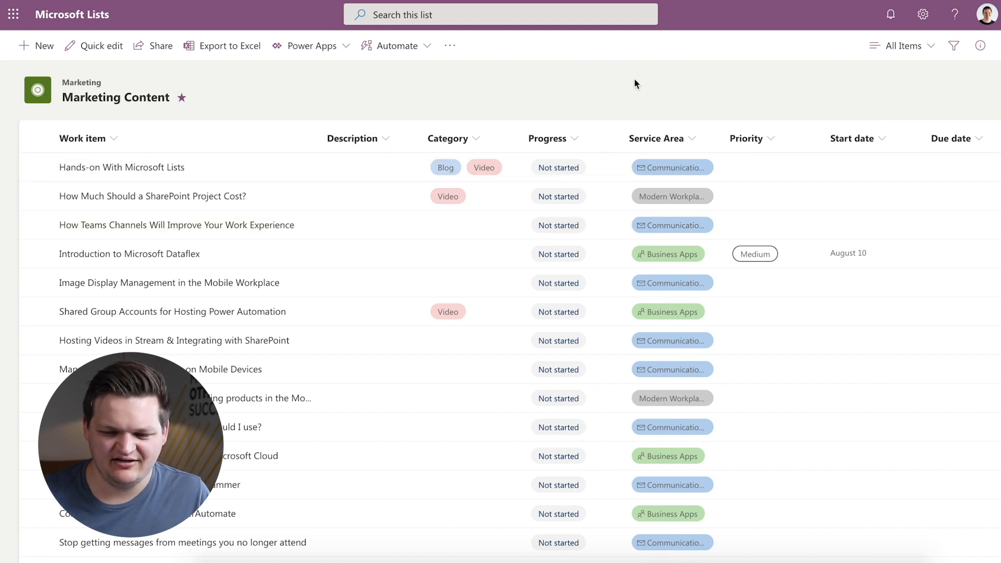
click(902, 45)
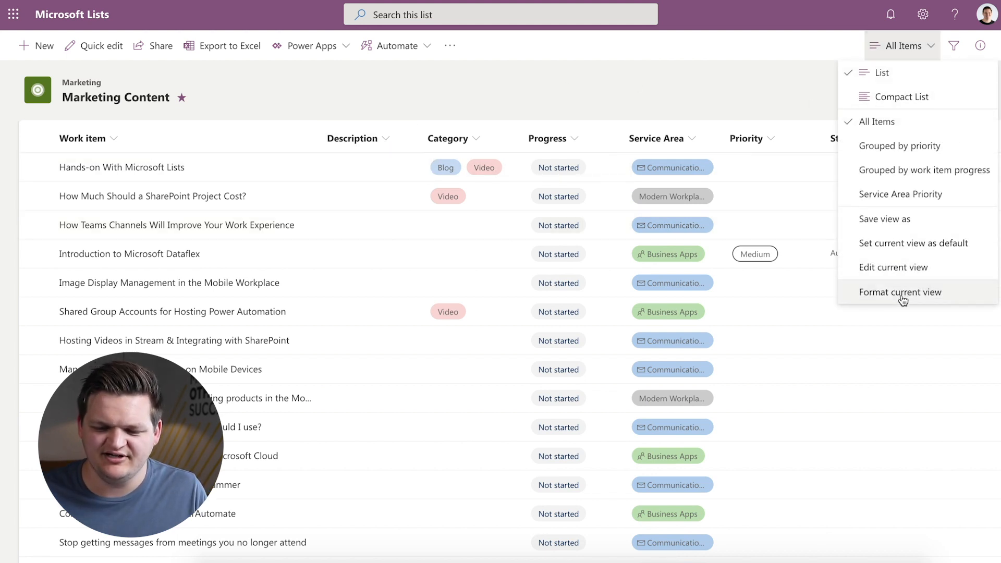
click(900, 291)
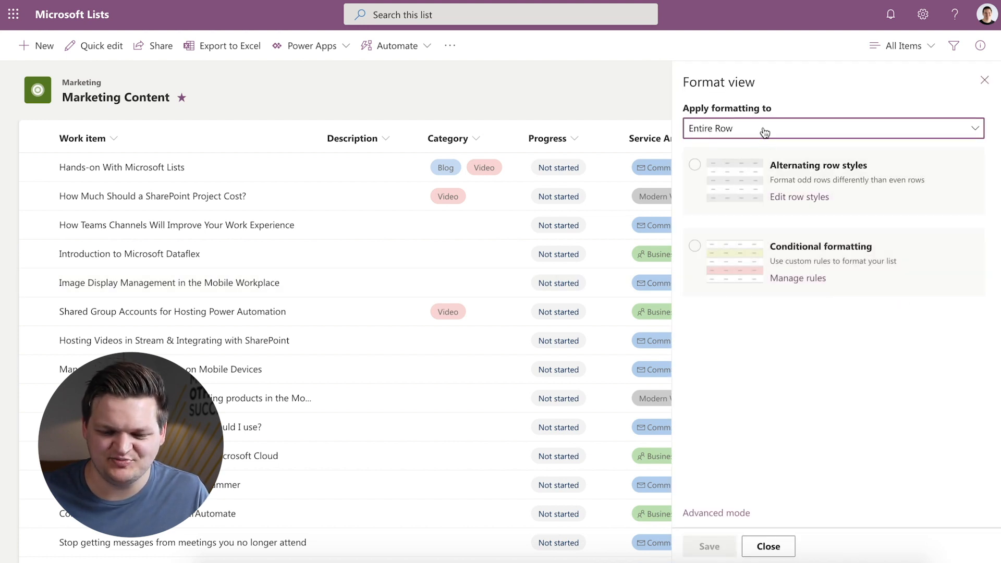
click(830, 129)
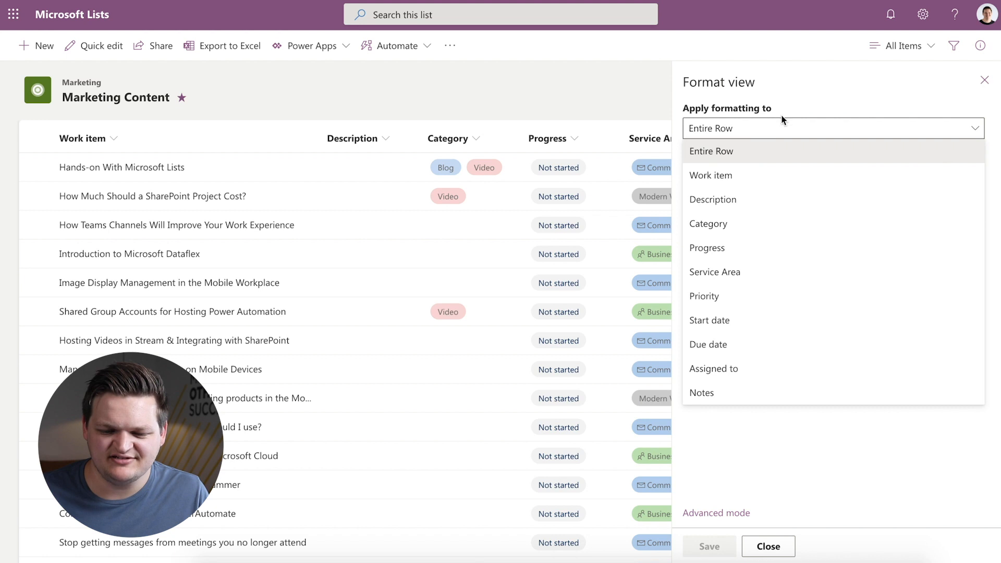
click(710, 150)
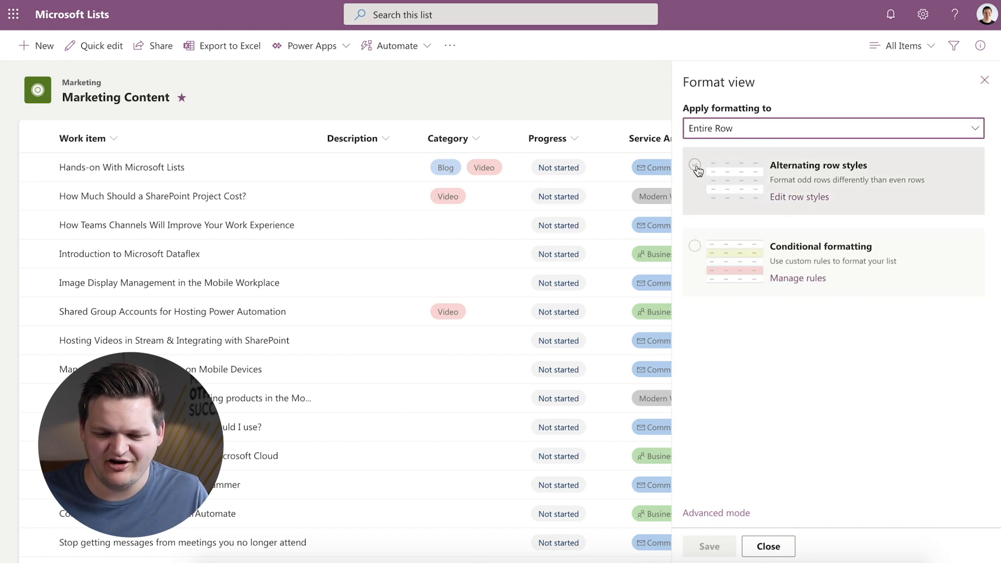
click(696, 165)
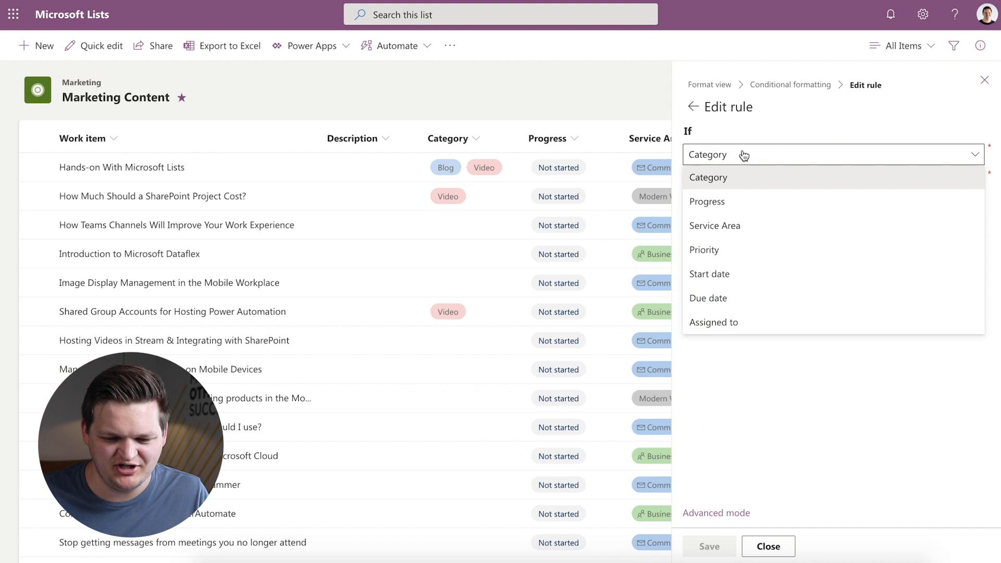
Step: Define the rule: if Progress is equal to Not started
click(706, 201)
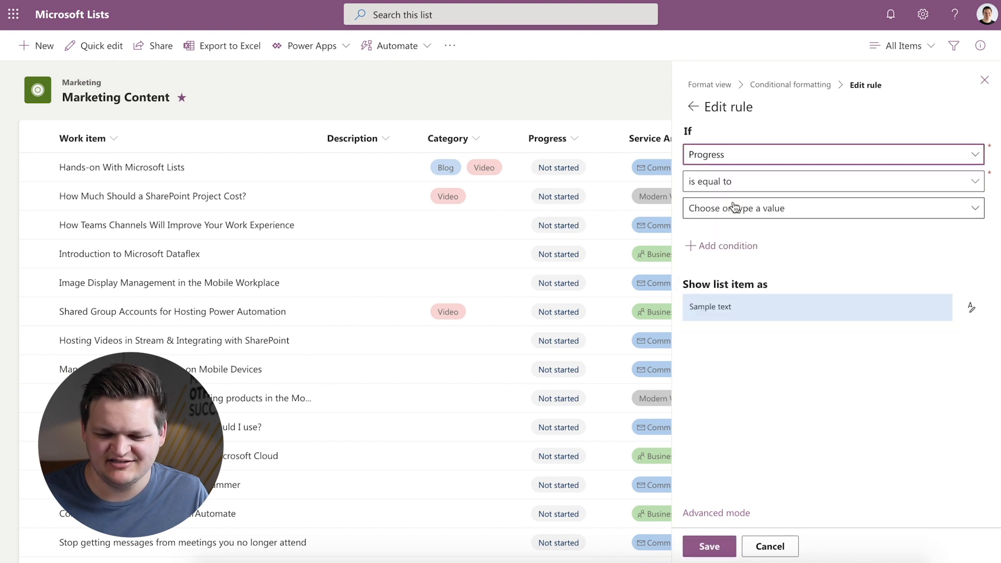
click(830, 209)
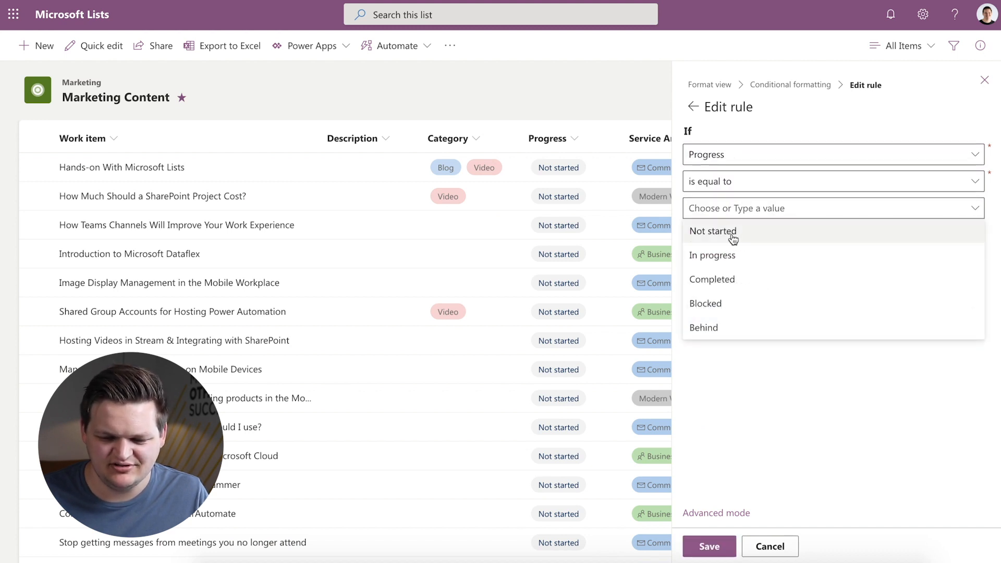
click(712, 232)
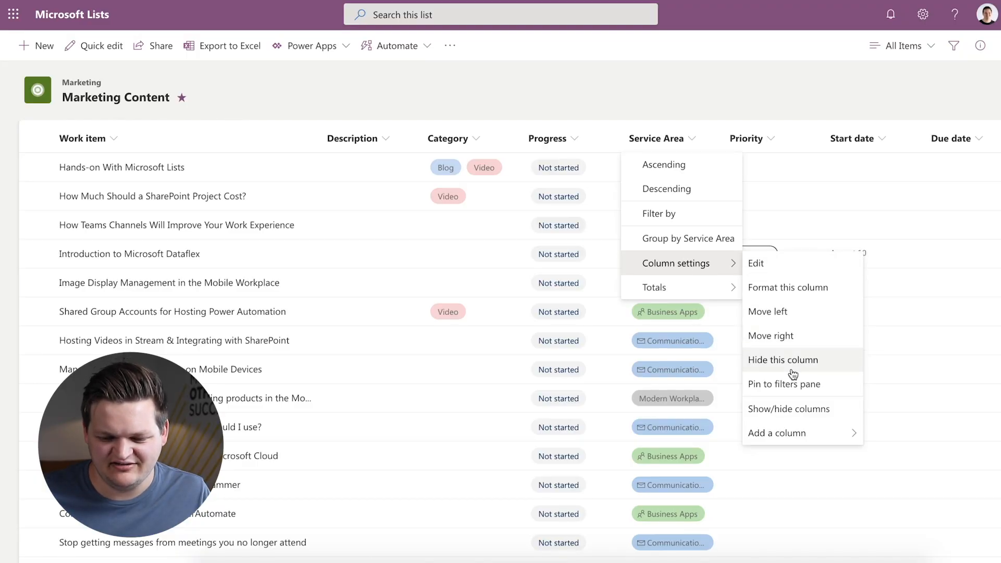
Step: Format the Service Area column's pills and set the Communication & Collaboration pill text to bold
click(788, 288)
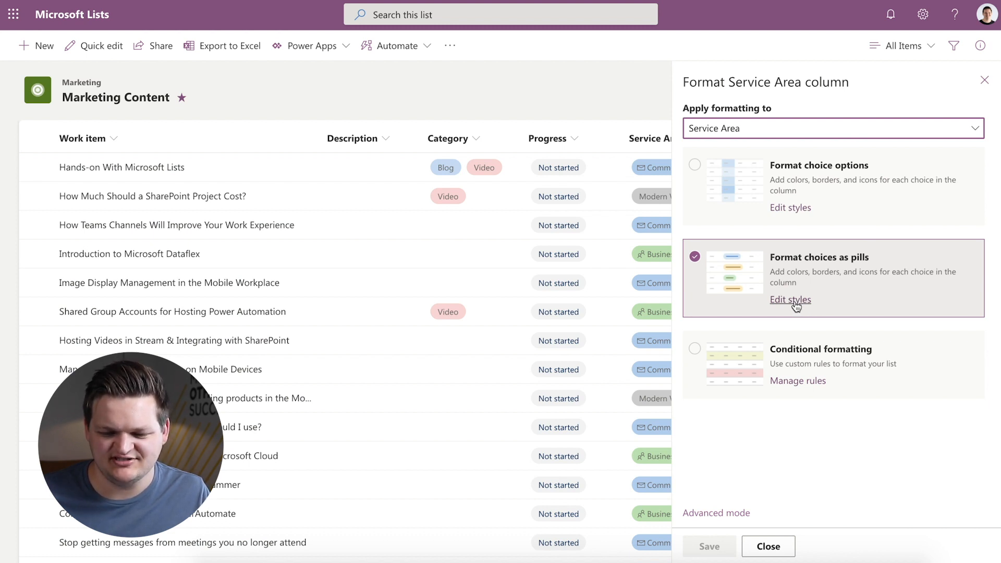
click(790, 300)
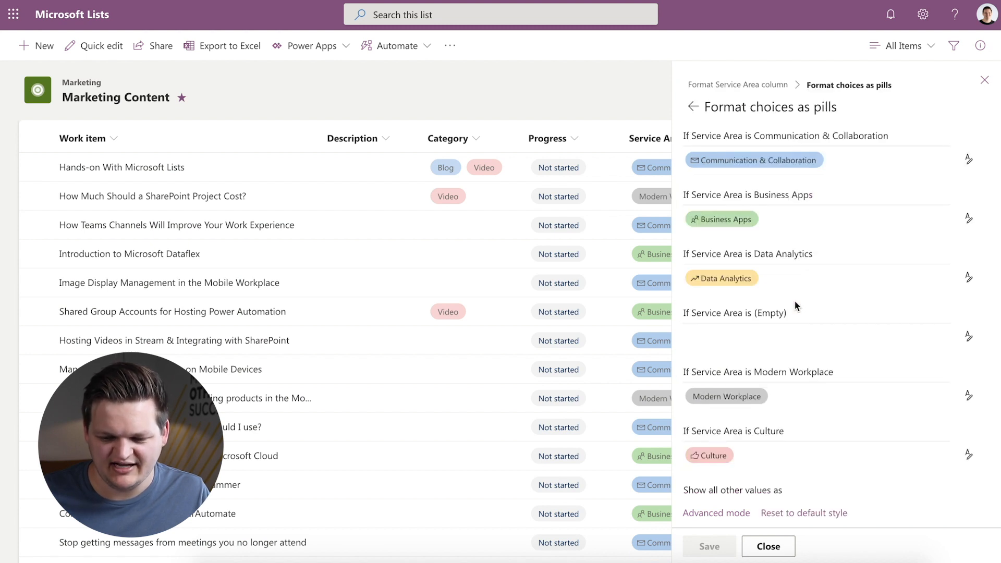
mouse_move(968, 218)
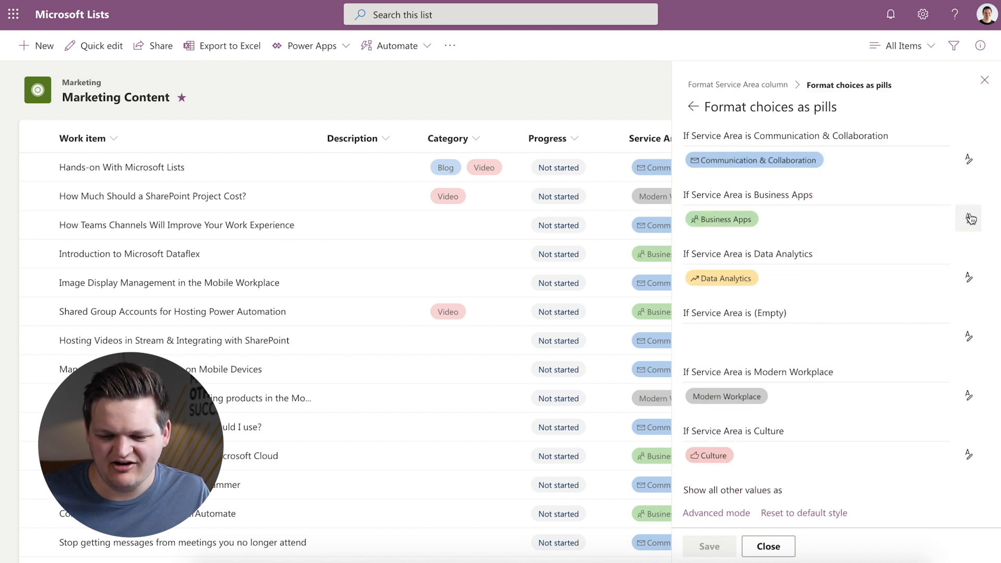
mouse_move(956, 305)
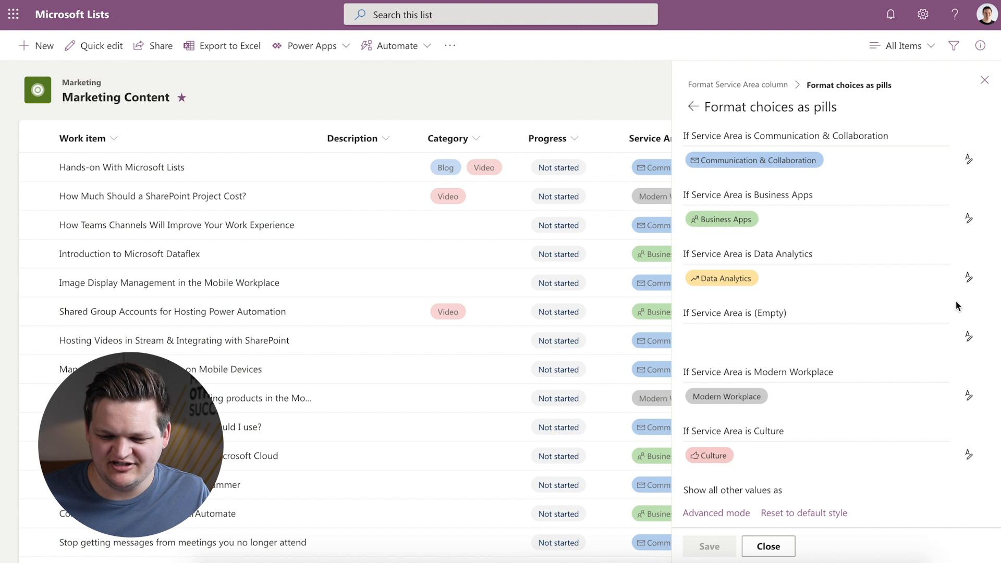
mouse_move(967, 159)
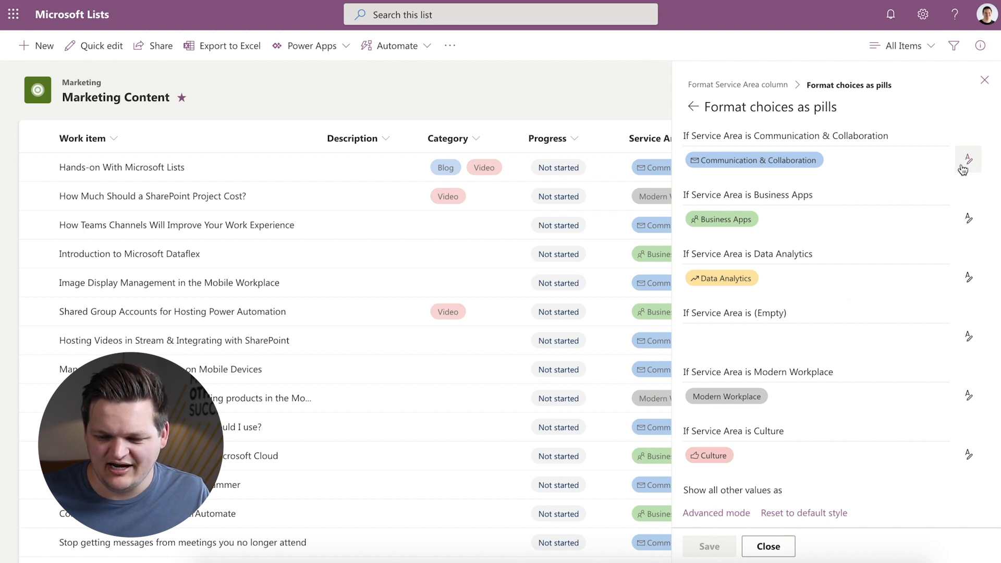
click(967, 159)
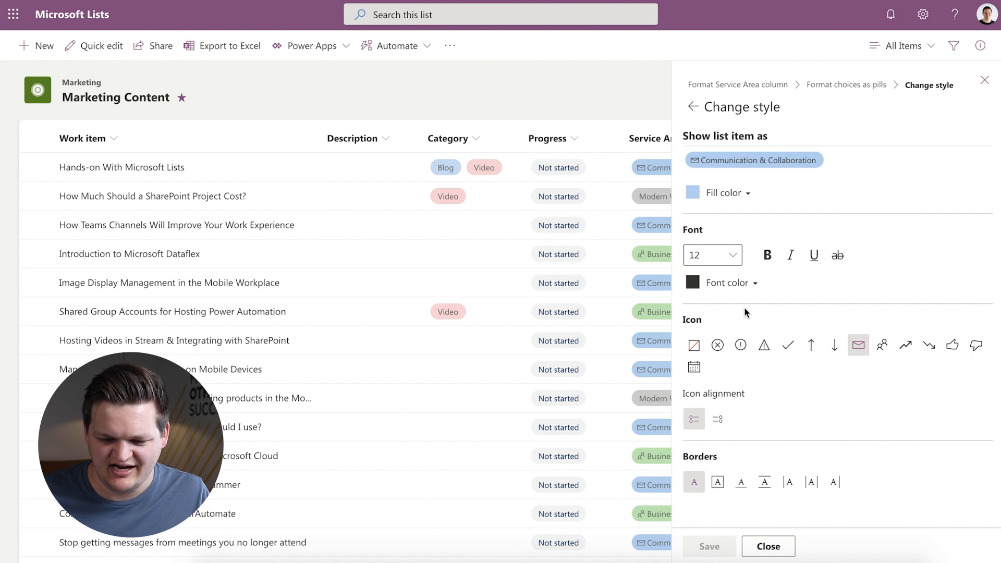
mouse_move(905, 345)
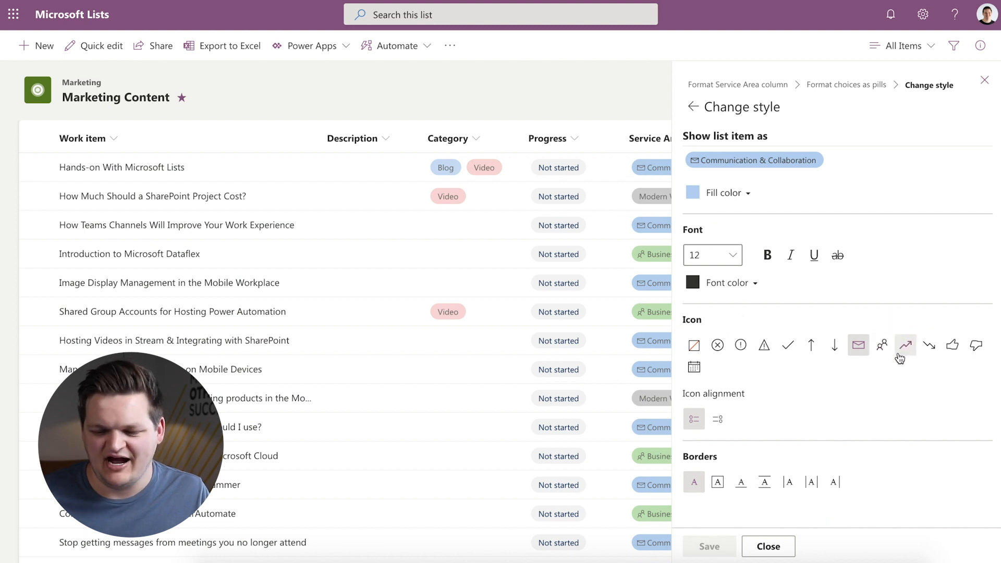
mouse_move(790, 254)
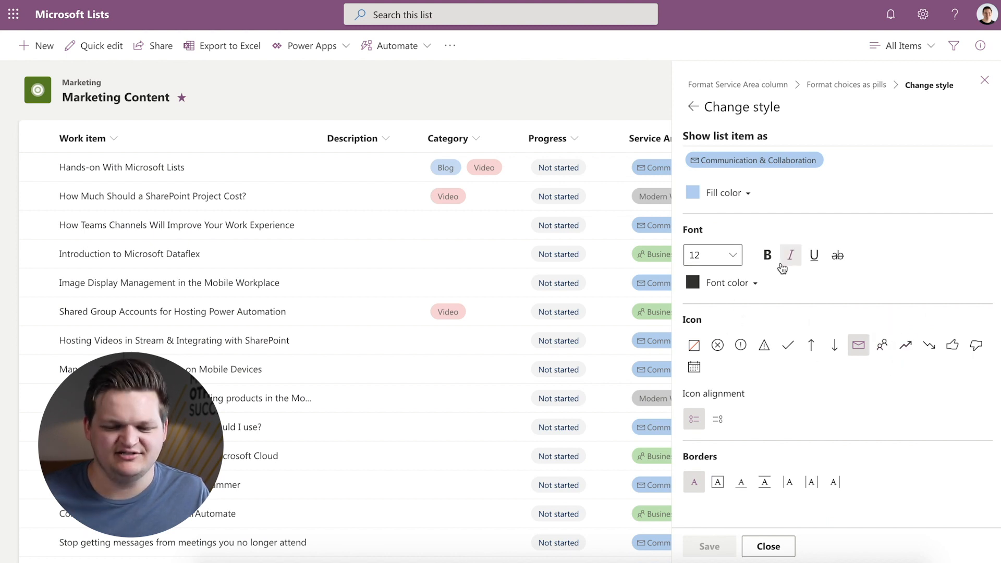
click(767, 255)
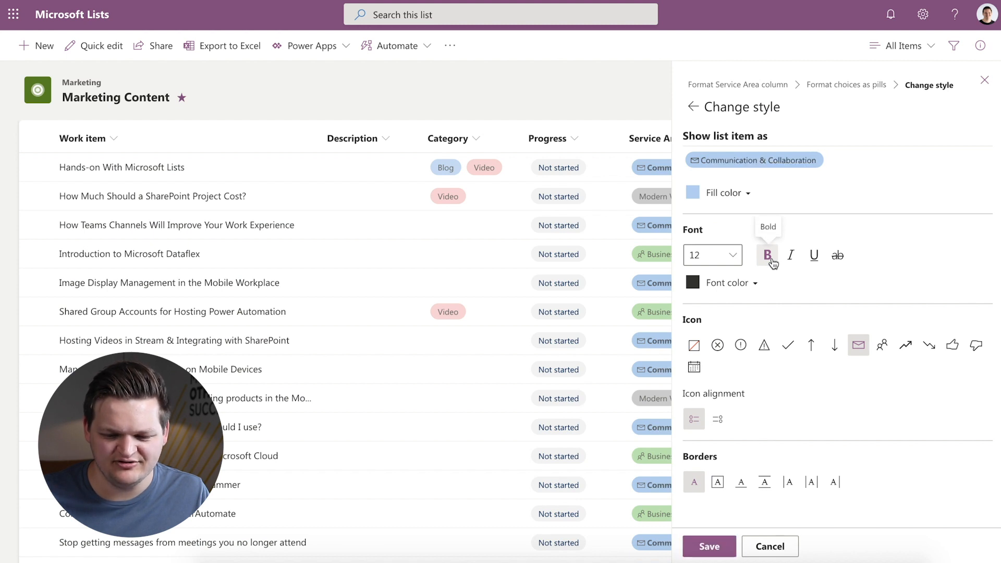
mouse_move(807, 482)
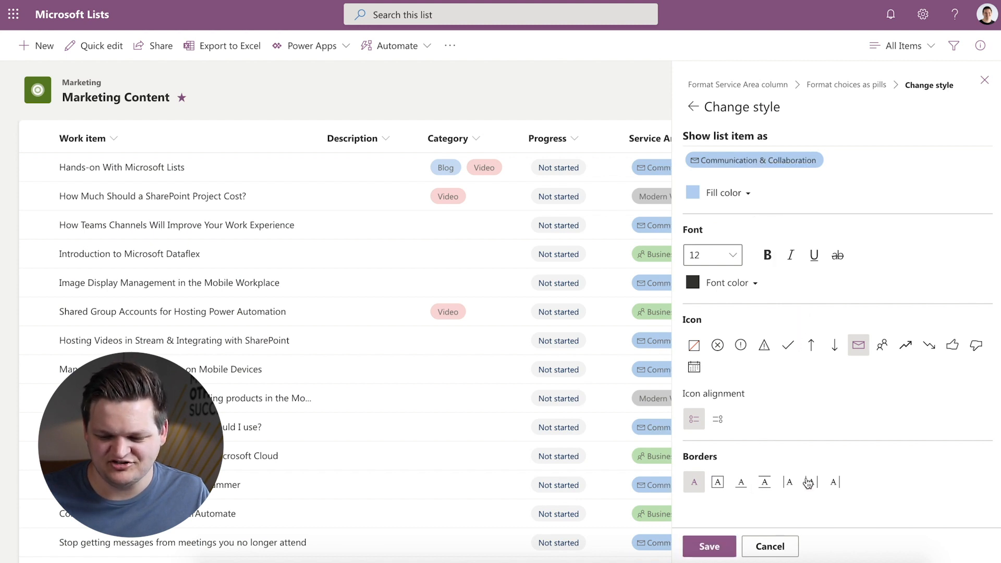